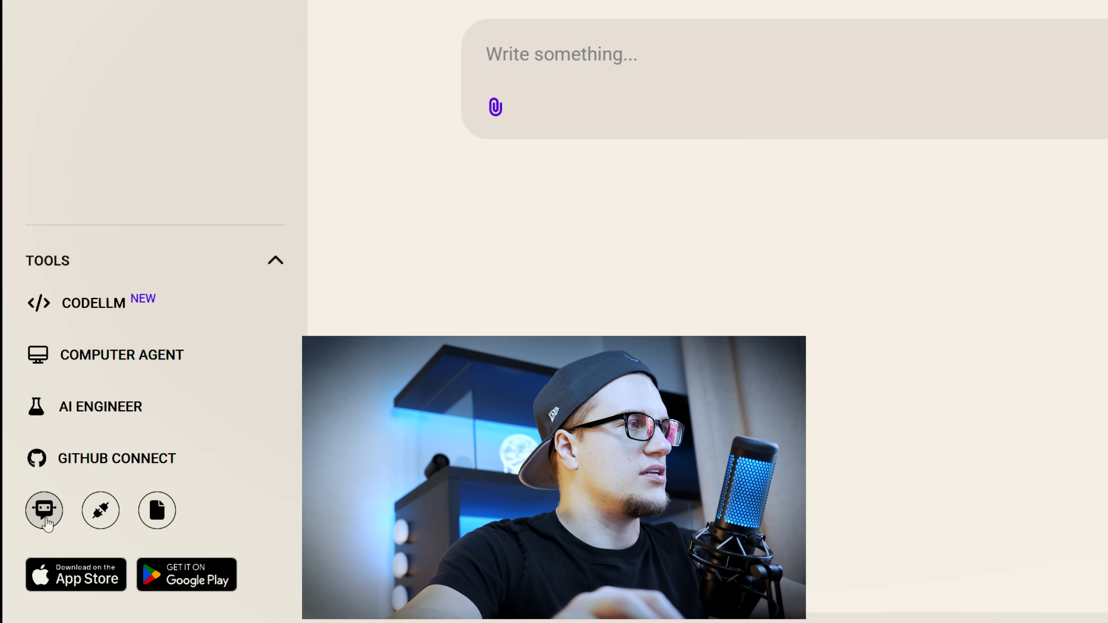
pyautogui.moveTo(44, 509)
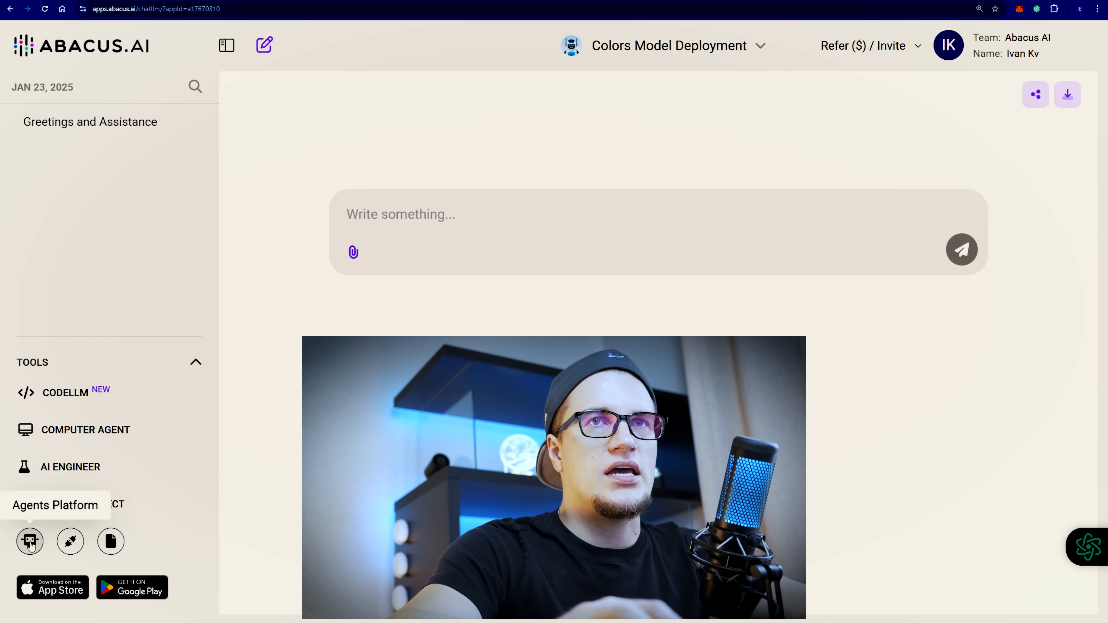
# Step: Leave the ChatLLM chat for the Agents Platform projects page via the Tools sidebar
pyautogui.click(30, 544)
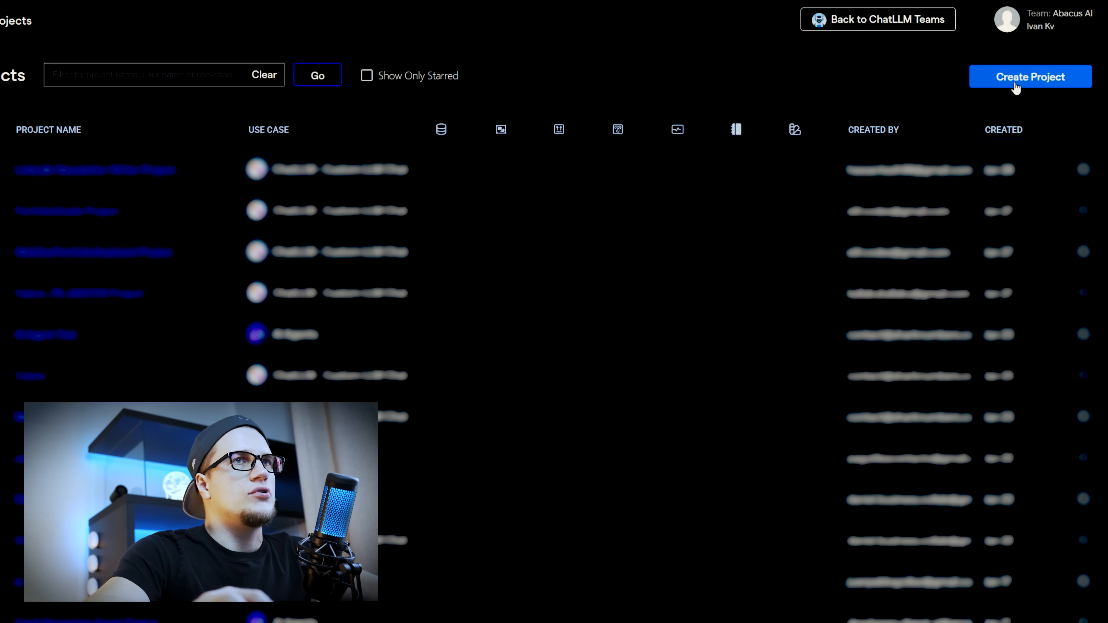
# Step: Create a Custom Chatbot project named Custom Chatbot Test and begin attaching its document dataset
pyautogui.click(1031, 76)
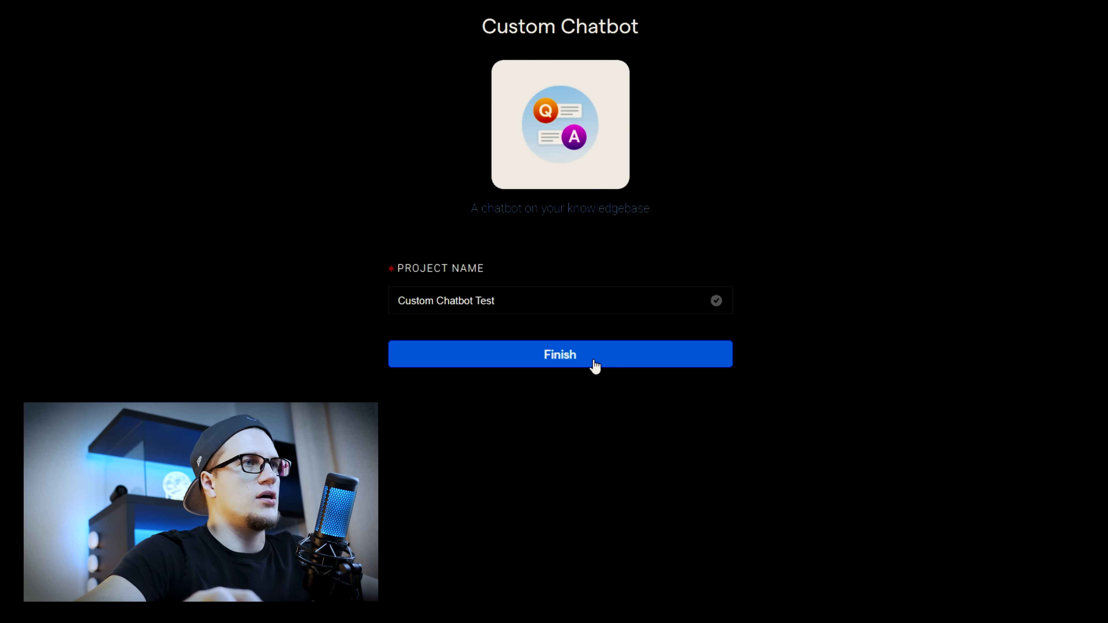
pyautogui.click(591, 364)
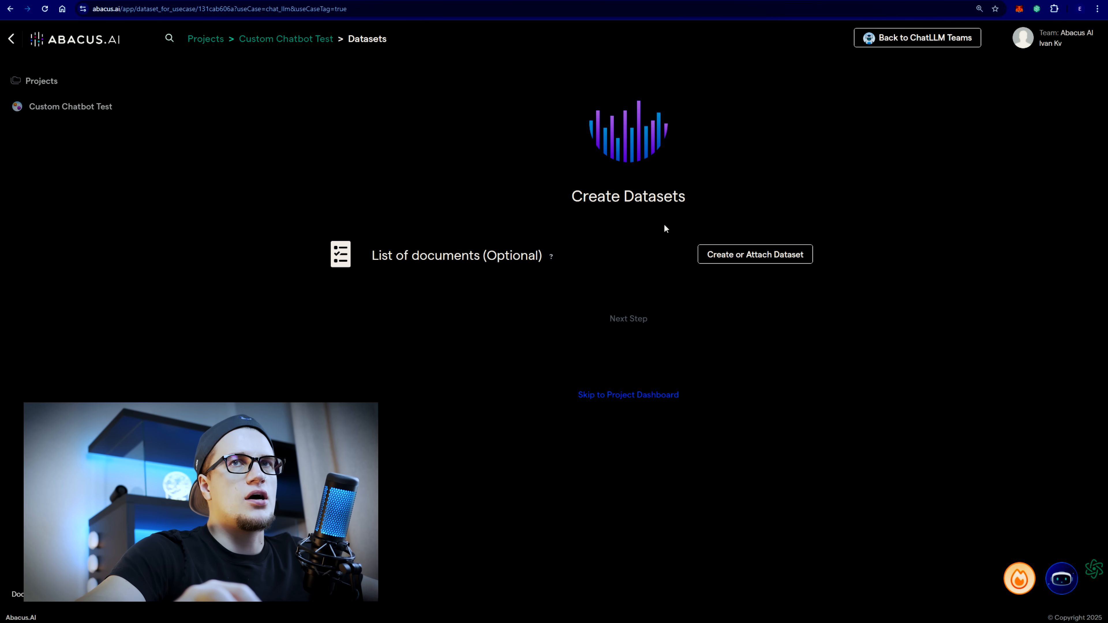
pyautogui.moveTo(712, 226)
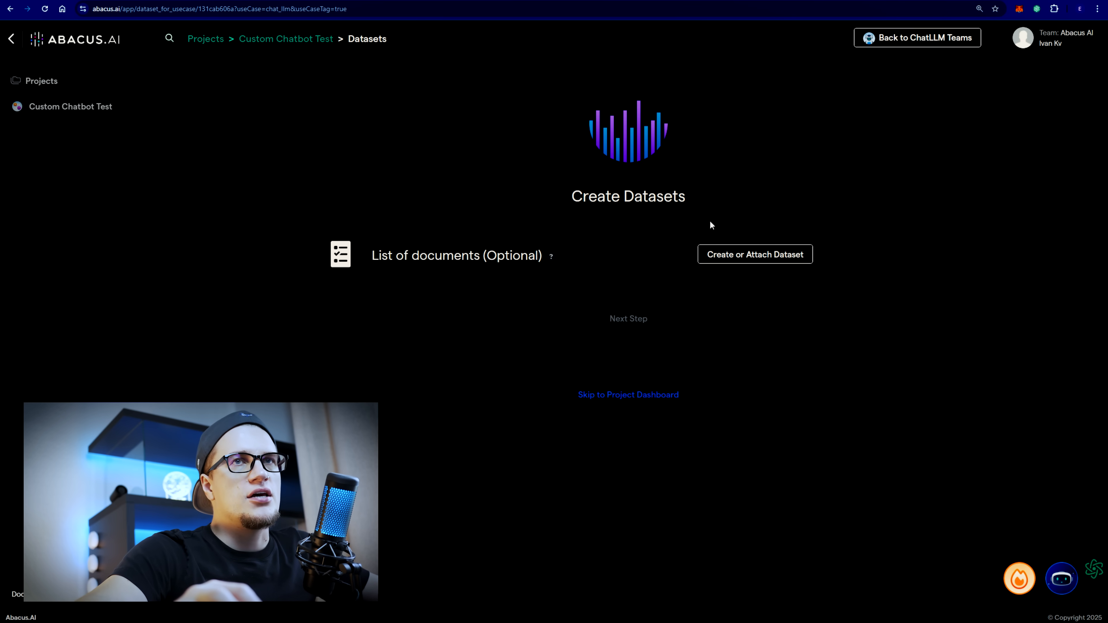
pyautogui.moveTo(732, 253)
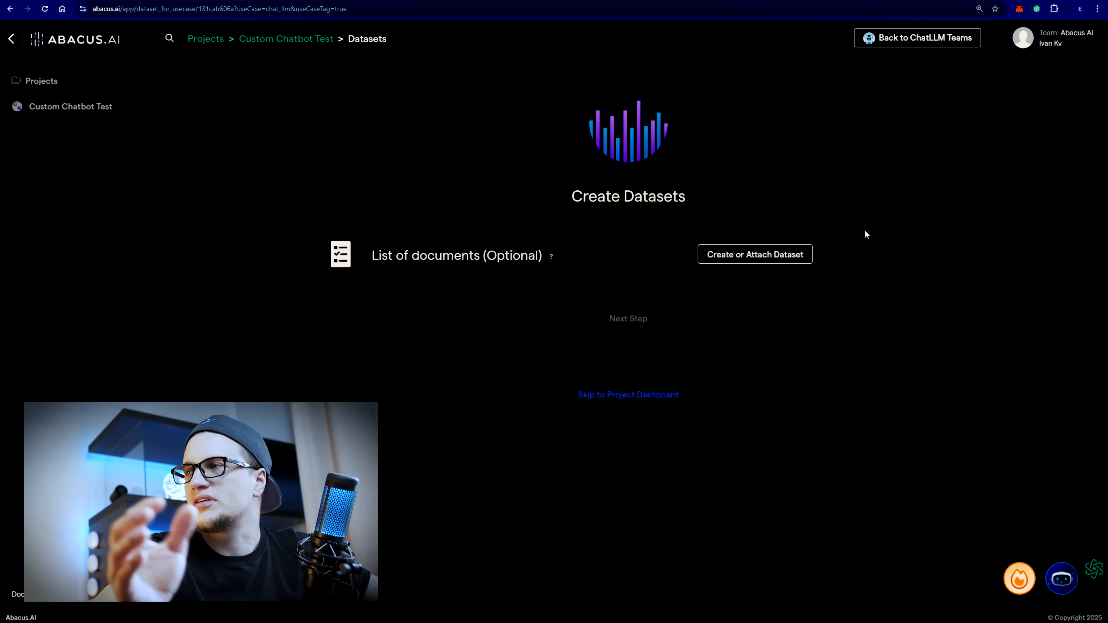
pyautogui.click(755, 254)
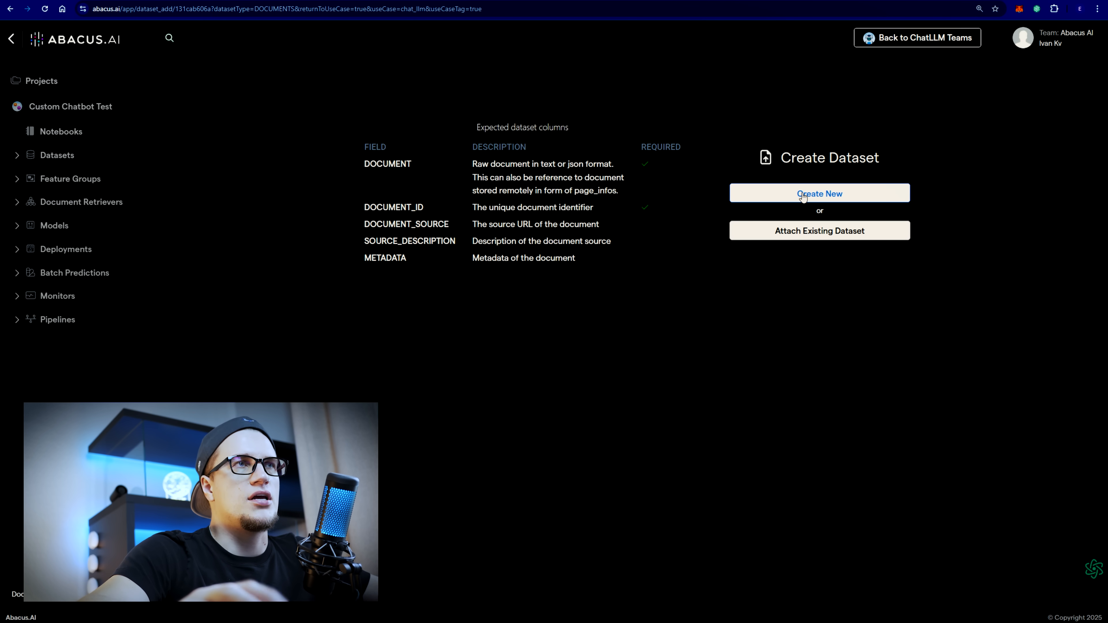
# Step: Create a new document dataset Chatbot_dataset from uploaded chatbot_dataset.pdf and add it to the project
pyautogui.click(819, 193)
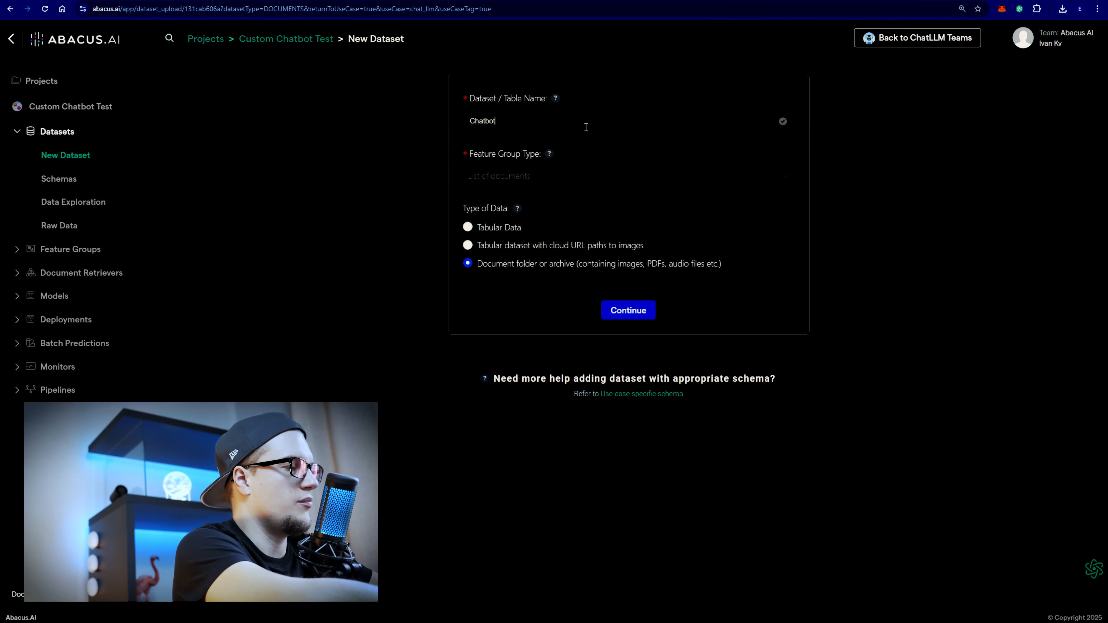
pyautogui.write('dataset')
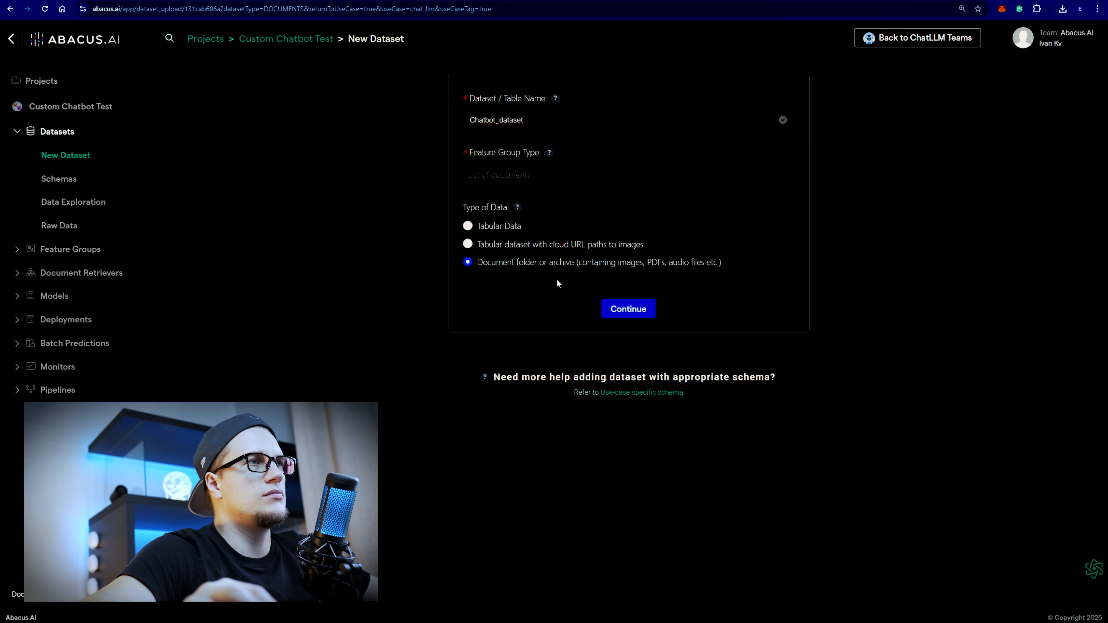
pyautogui.click(629, 308)
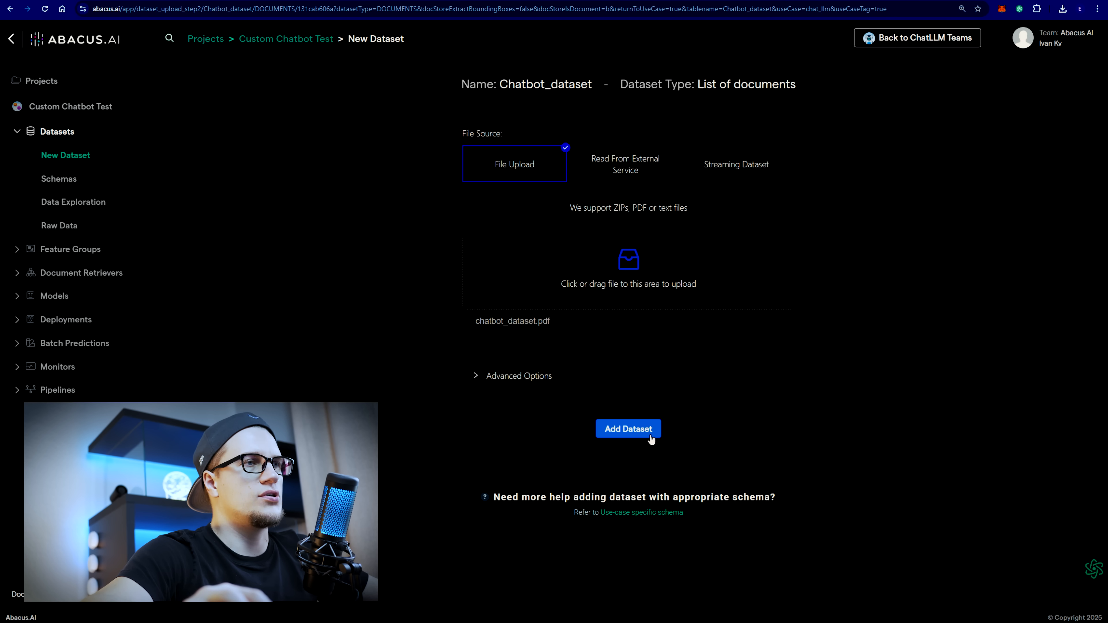
pyautogui.click(629, 429)
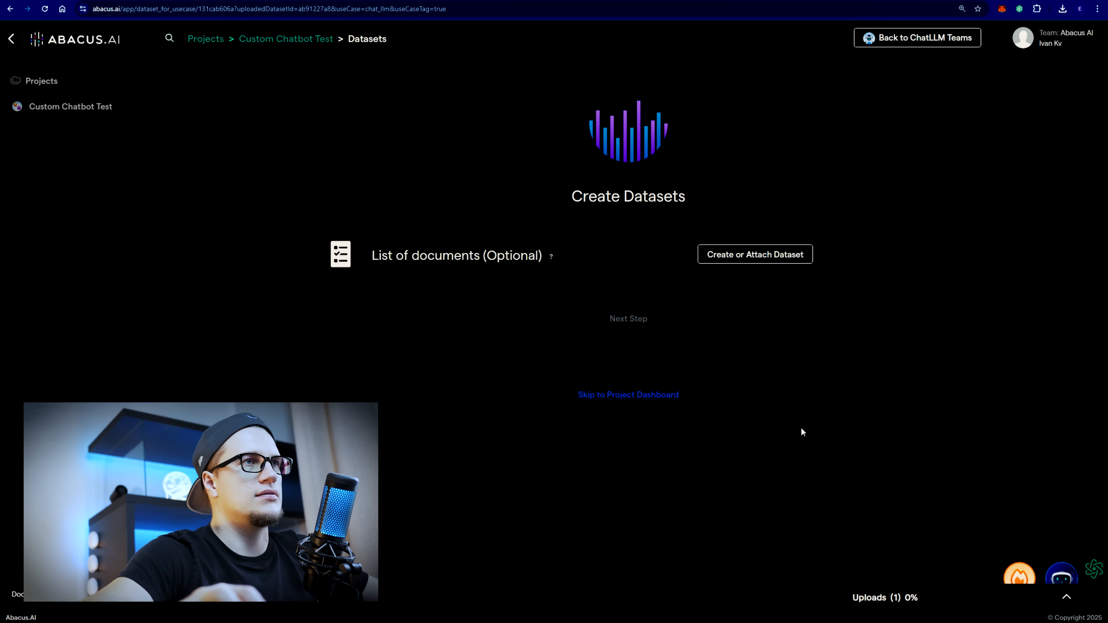
pyautogui.click(628, 394)
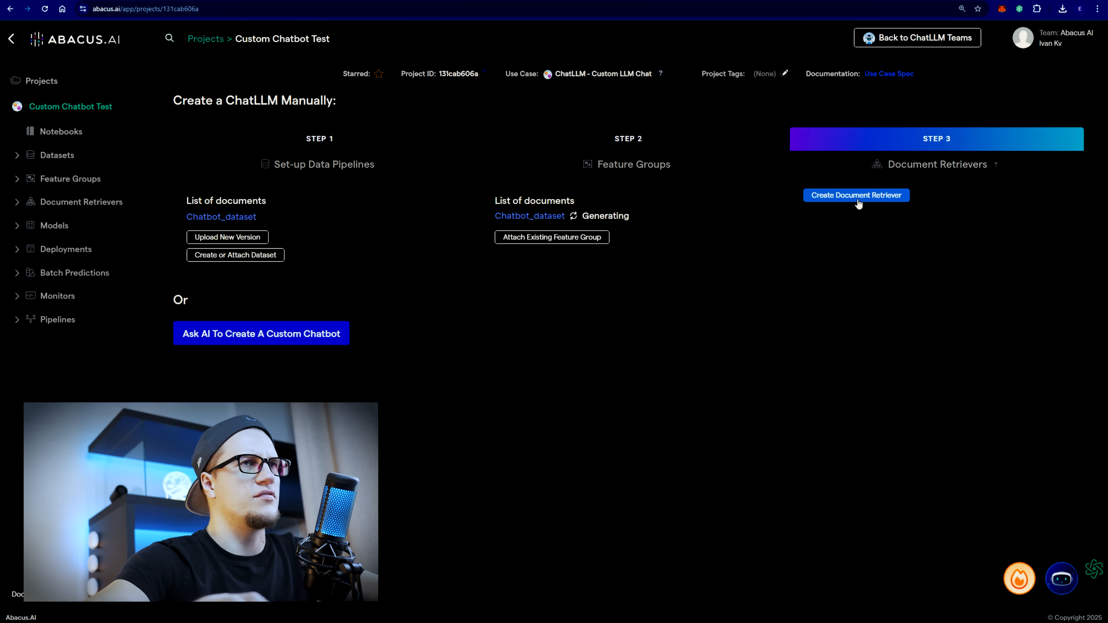
# Step: Create a document retriever on the Chatbot_dataset feature group
pyautogui.click(857, 195)
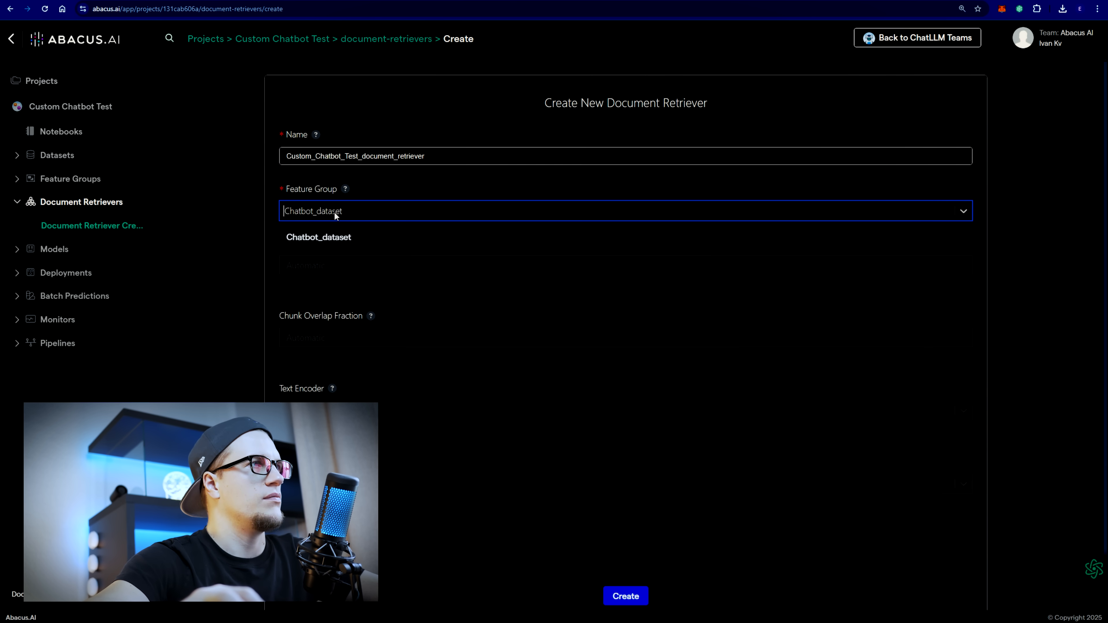
pyautogui.click(318, 237)
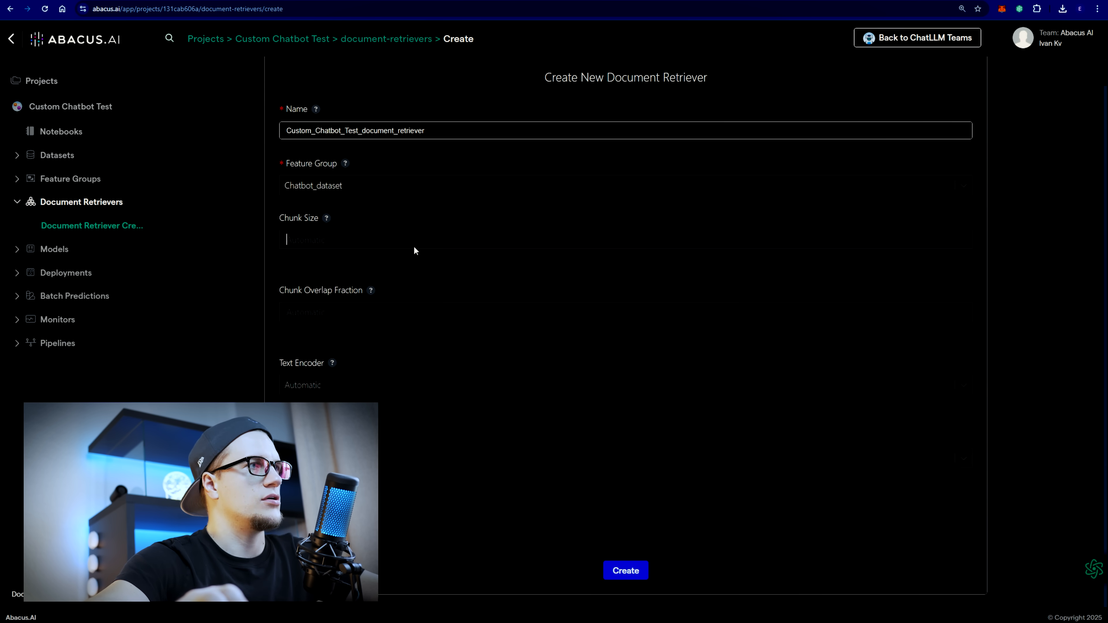
pyautogui.scroll(-3)
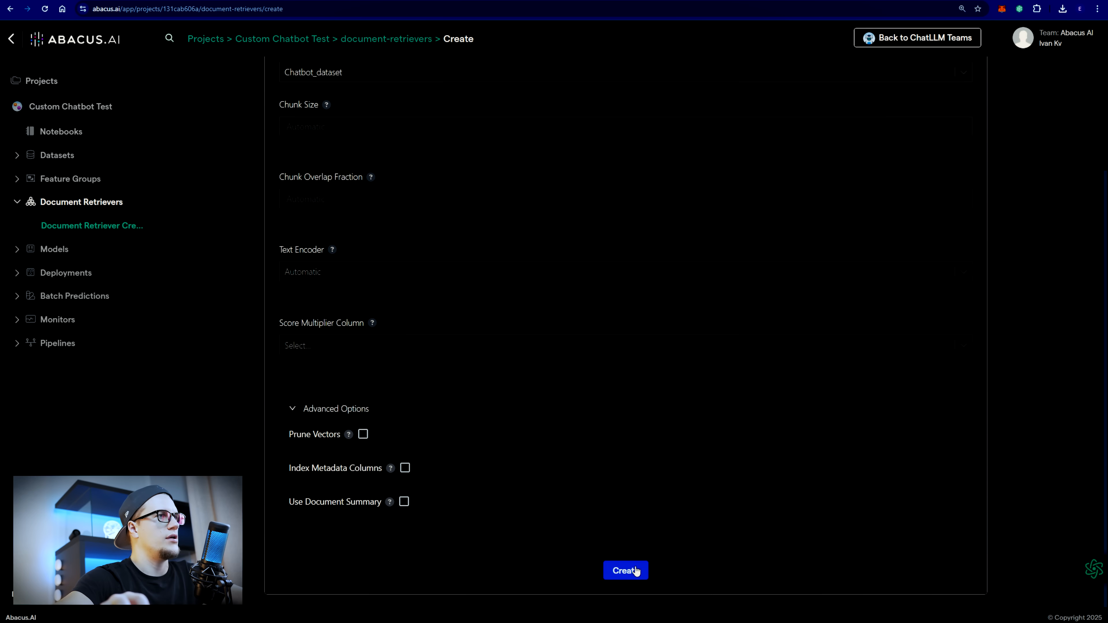
pyautogui.click(626, 571)
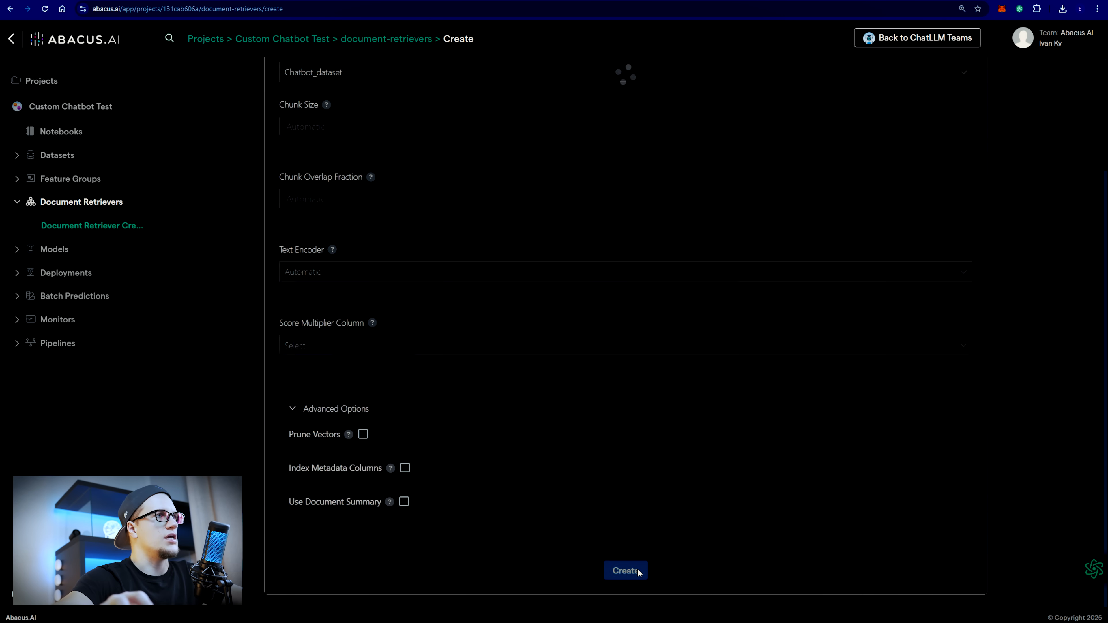
pyautogui.click(626, 570)
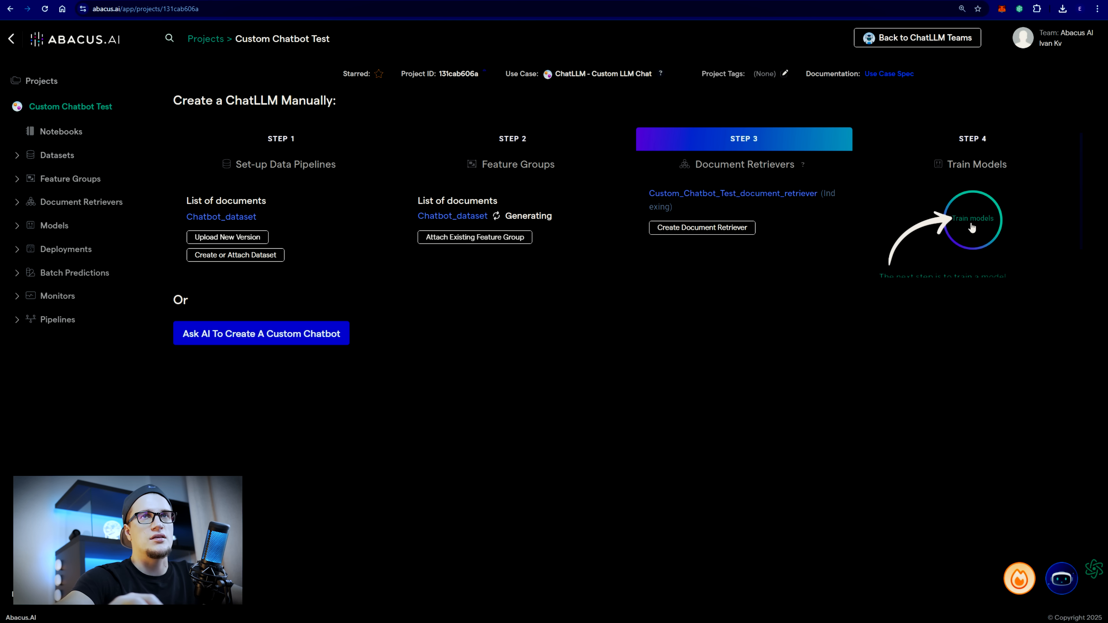
# Step: Train a chatbot model on the document retriever with the default prediction options
pyautogui.click(973, 218)
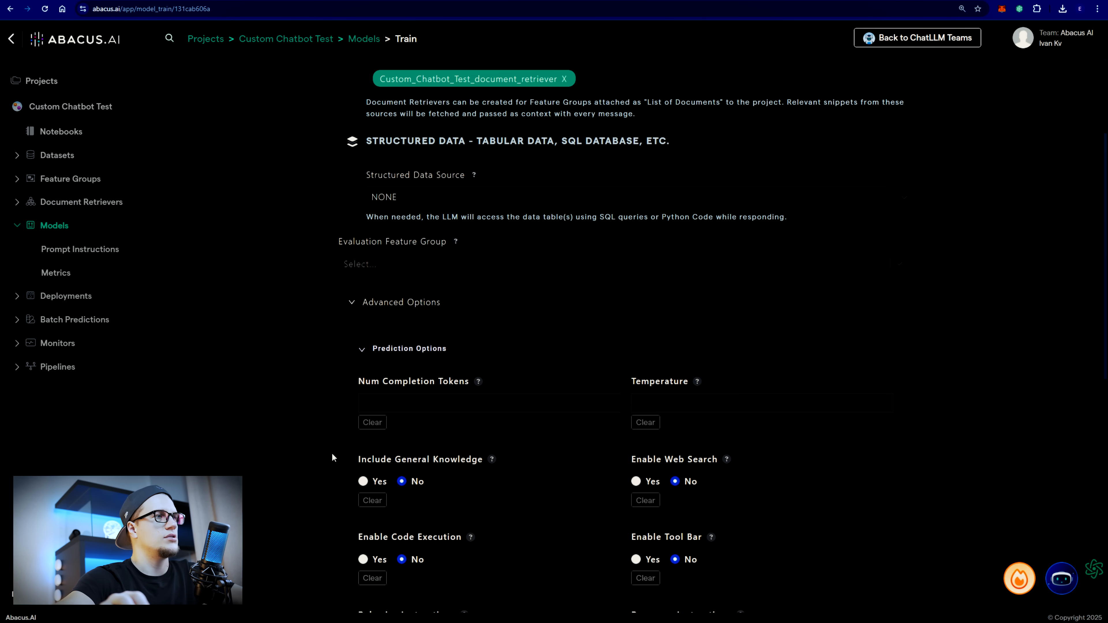
pyautogui.scroll(-3)
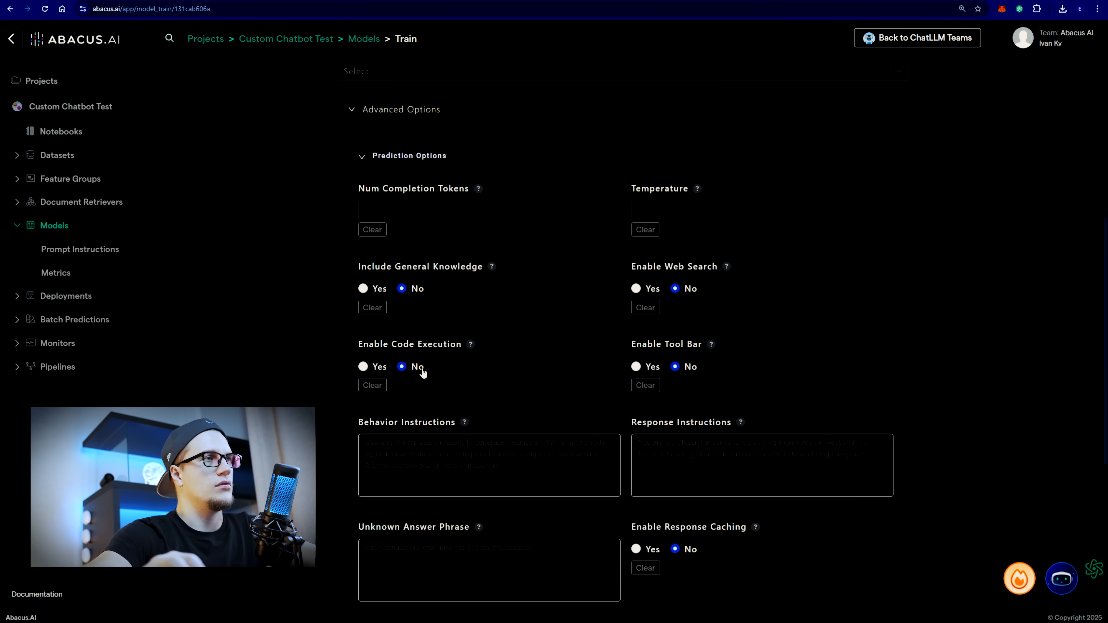
pyautogui.moveTo(627, 361)
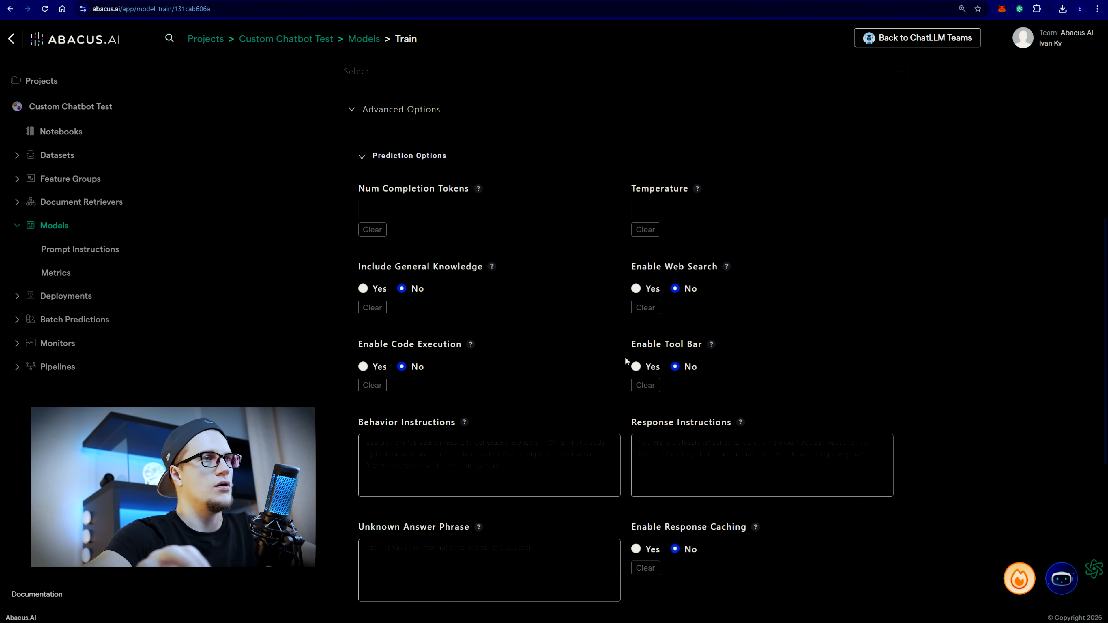
pyautogui.scroll(-3)
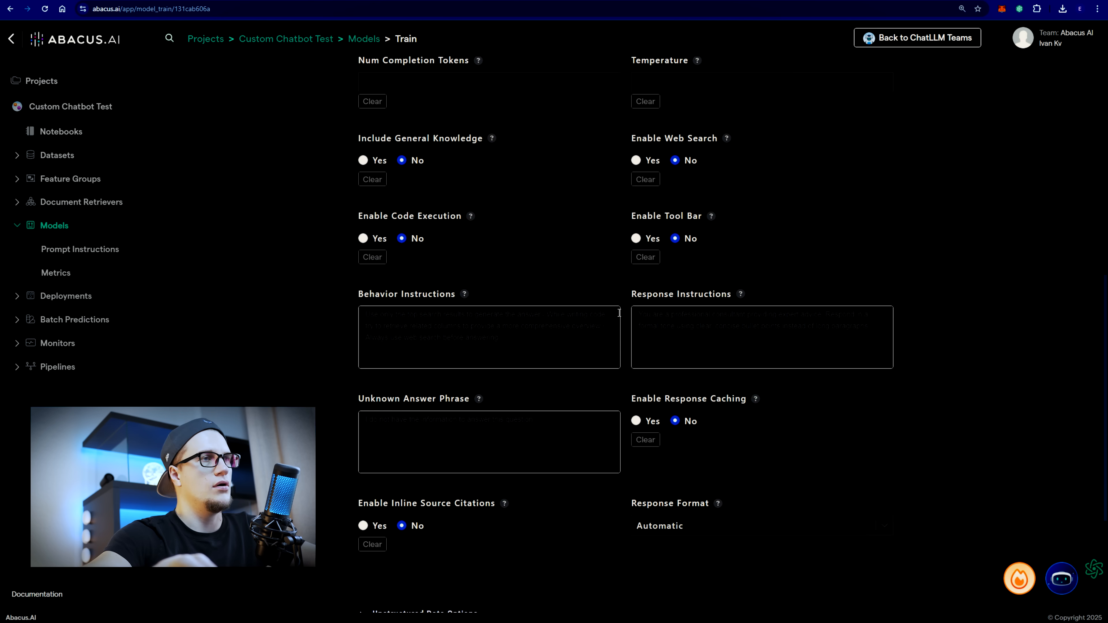
pyautogui.scroll(3)
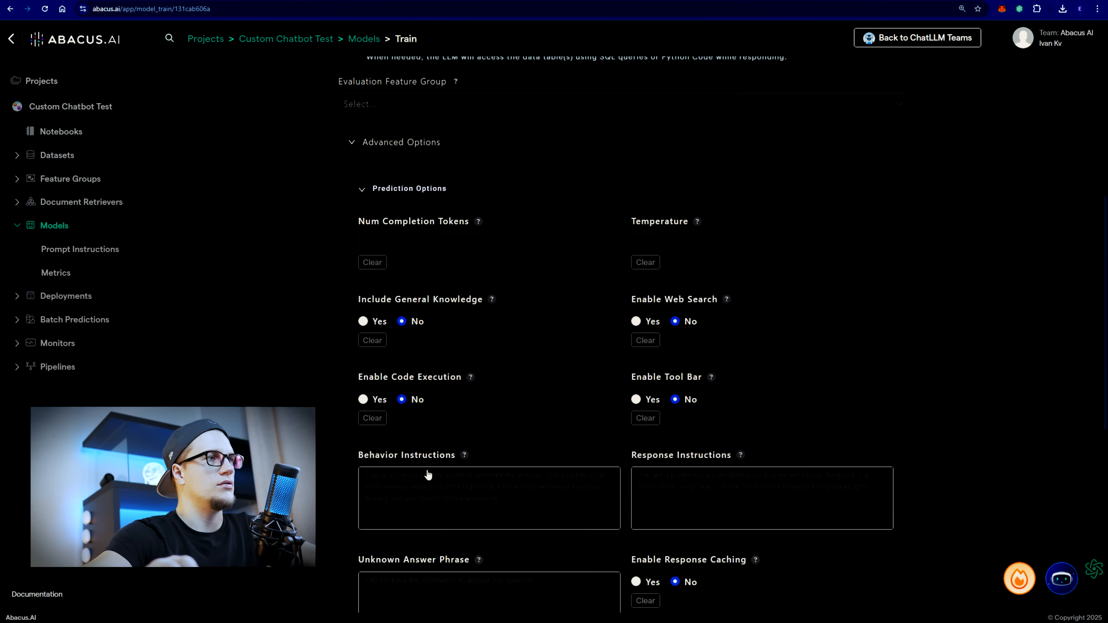
pyautogui.scroll(-3)
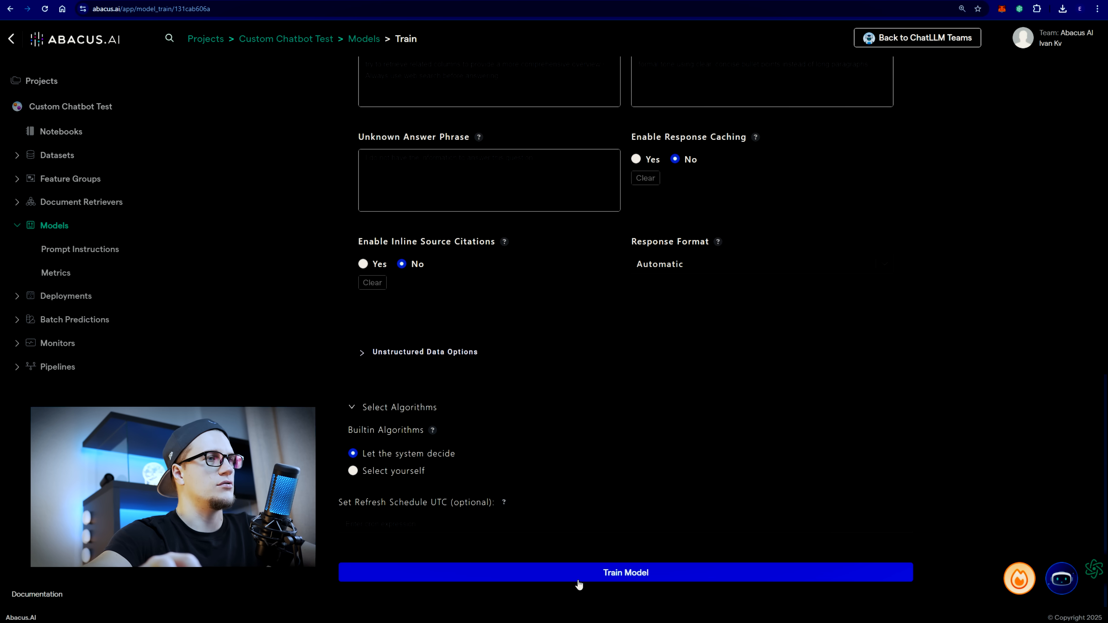
pyautogui.click(626, 573)
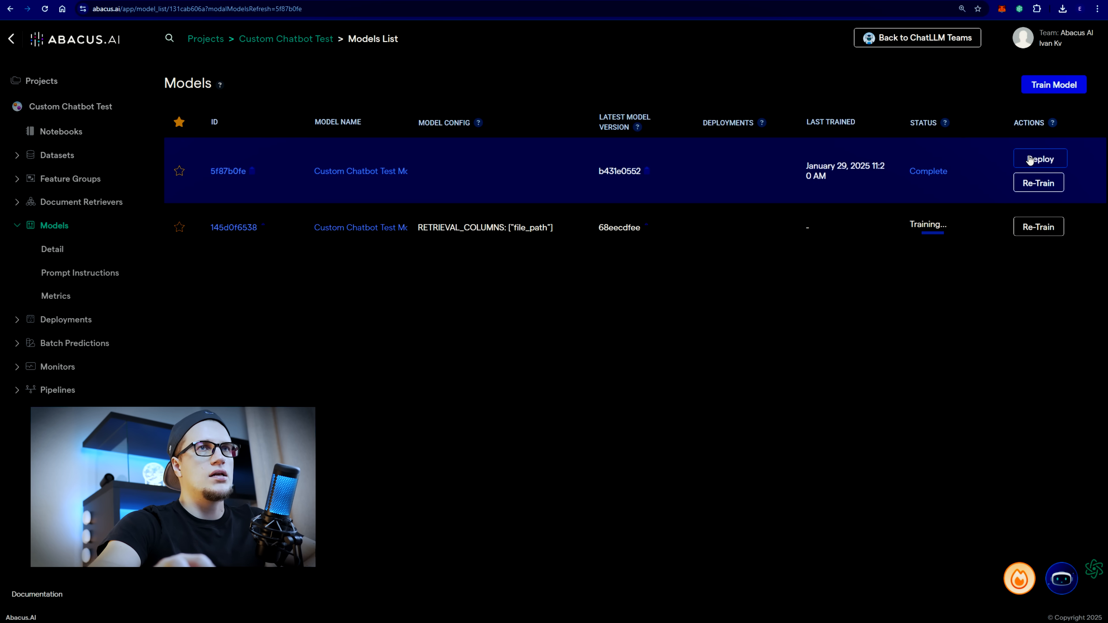
# Step: Deploy the completed model as an Offline Batch + RealTime deployment
pyautogui.click(1040, 158)
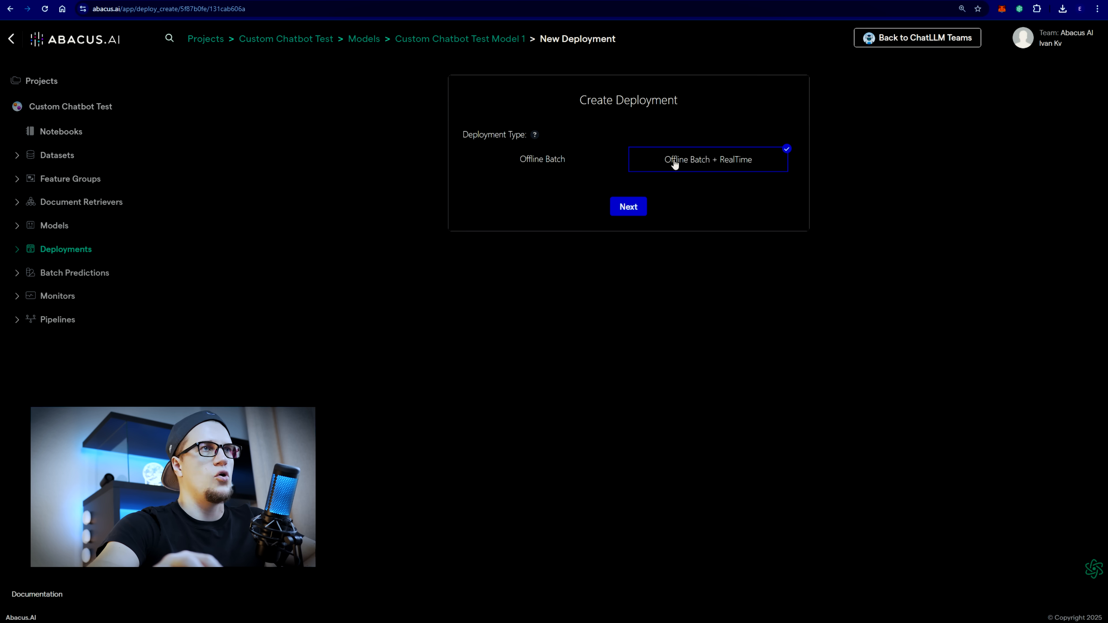
pyautogui.moveTo(639, 211)
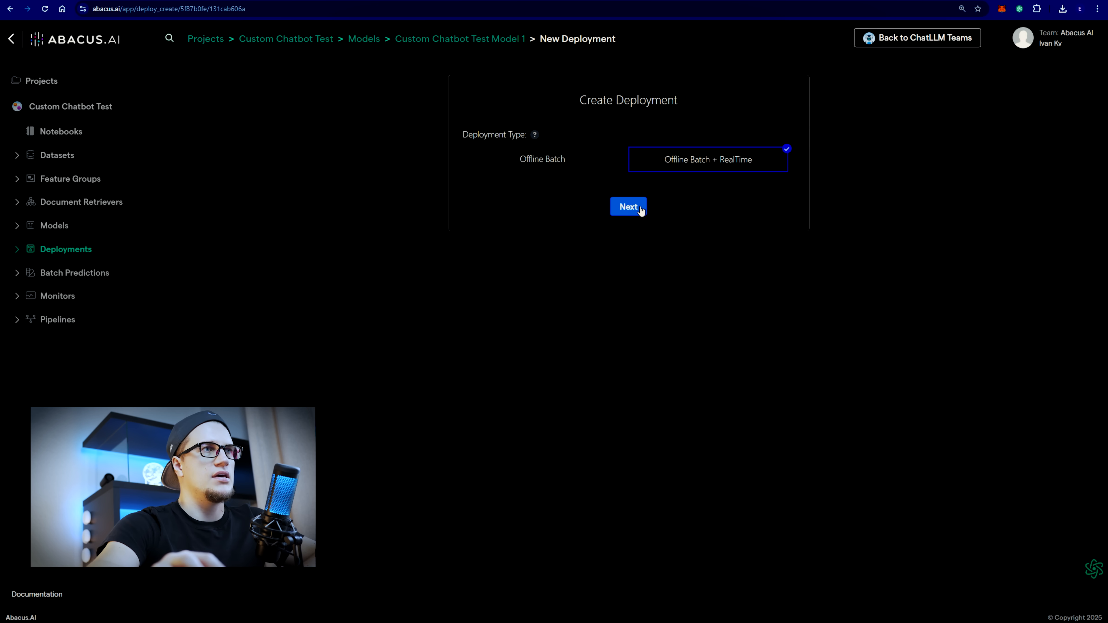
pyautogui.click(629, 207)
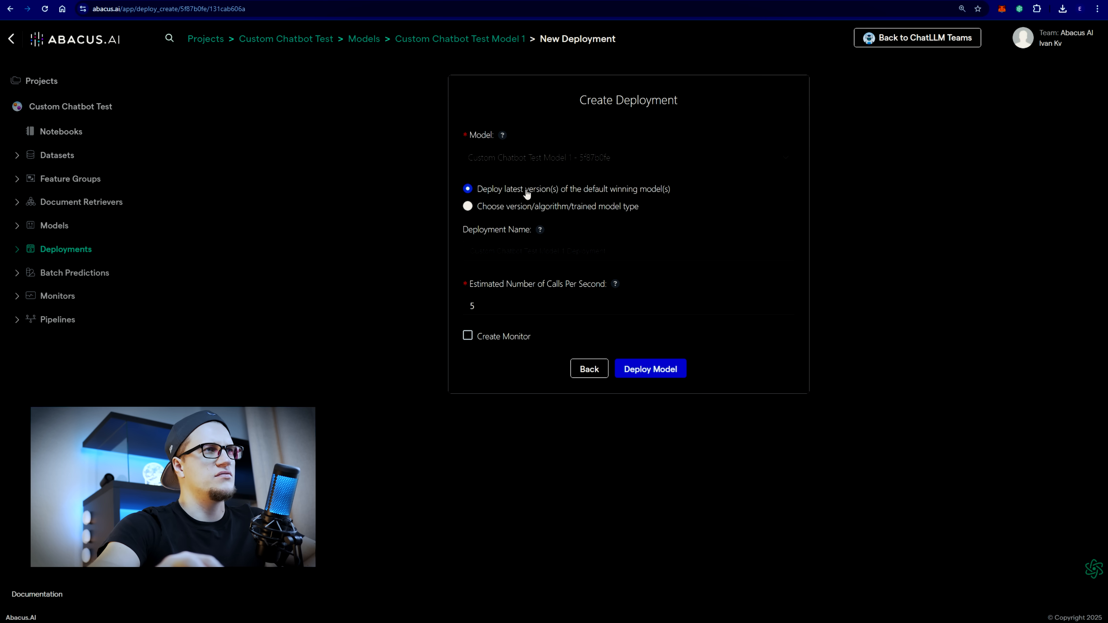
pyautogui.moveTo(659, 195)
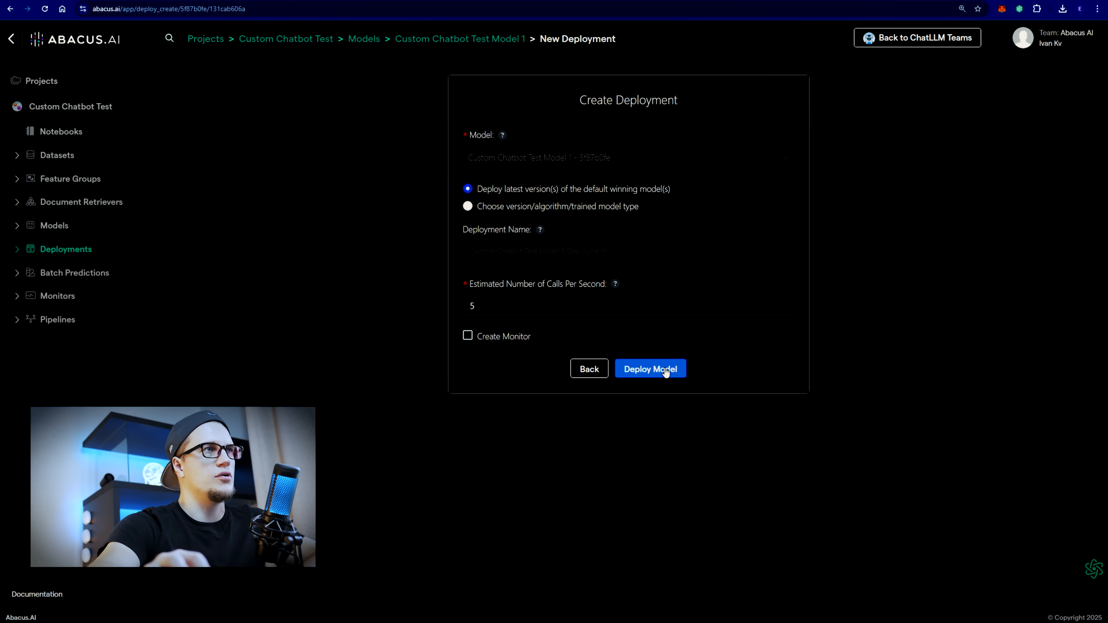
pyautogui.click(651, 368)
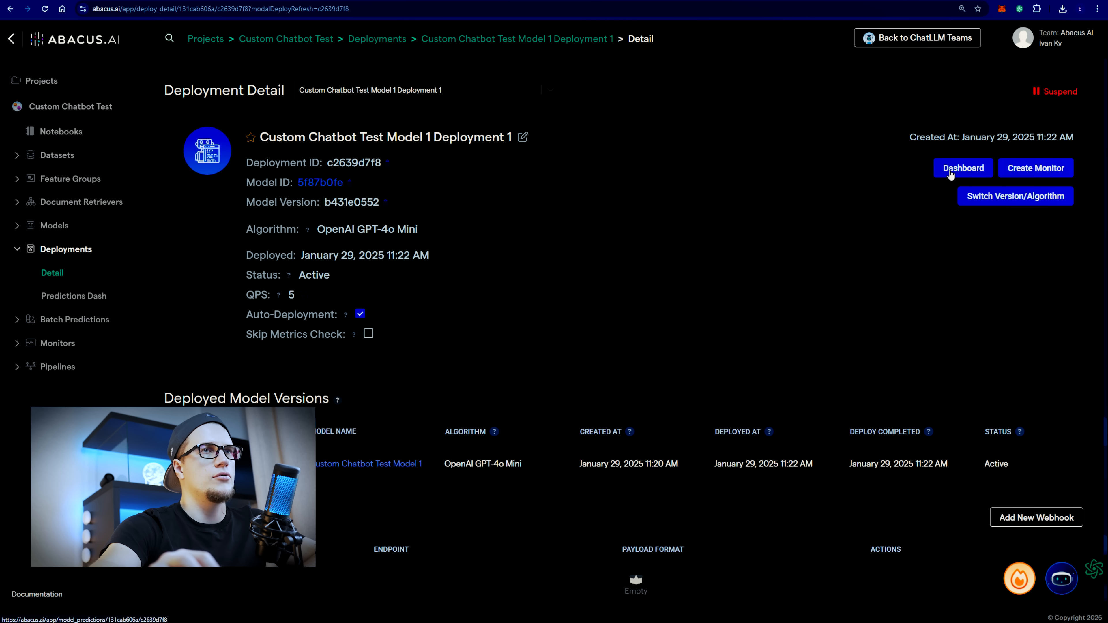
# Step: Go to the deployment's dashboard and launch the chatbot in Abacus.AI Chat
pyautogui.click(963, 168)
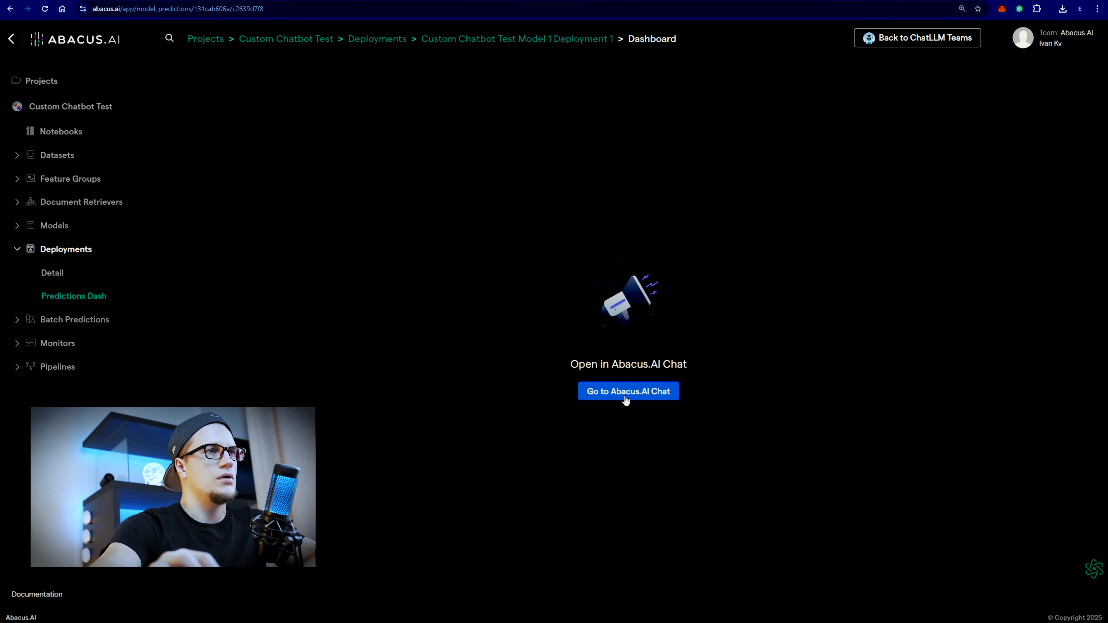
pyautogui.click(628, 392)
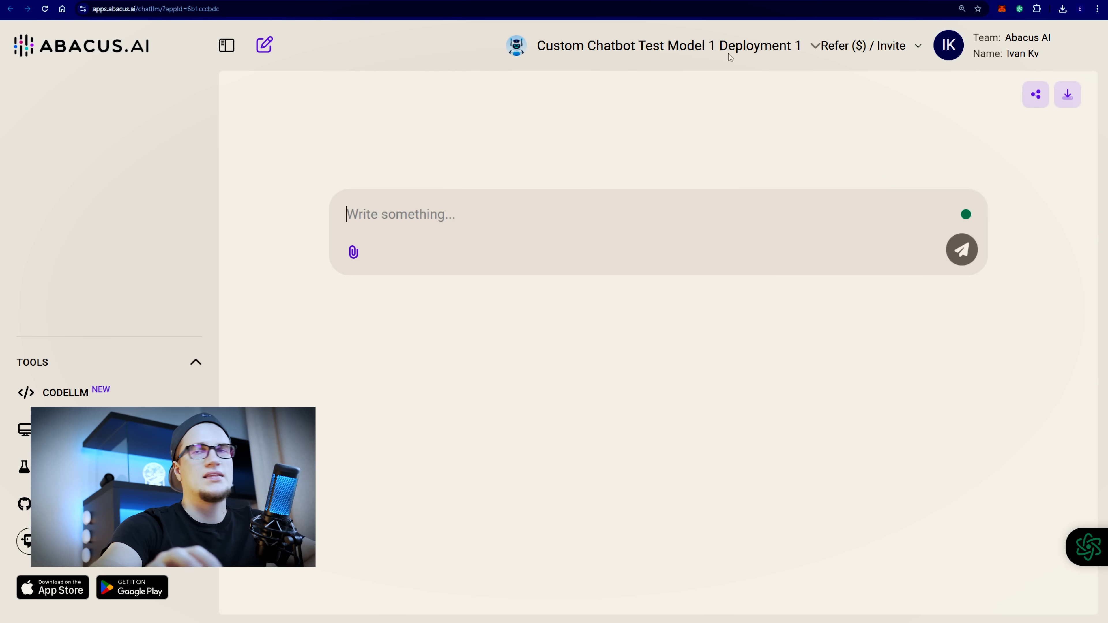
# Step: Show the bot list so the custom chatbot deployment appears among the custom bots
pyautogui.click(815, 46)
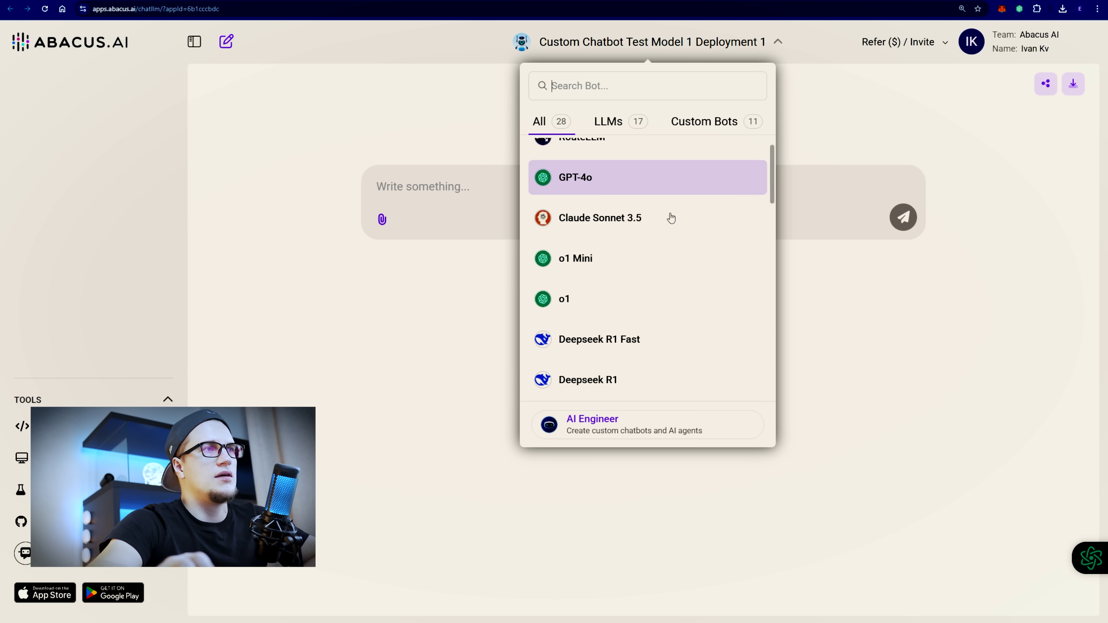
pyautogui.click(778, 43)
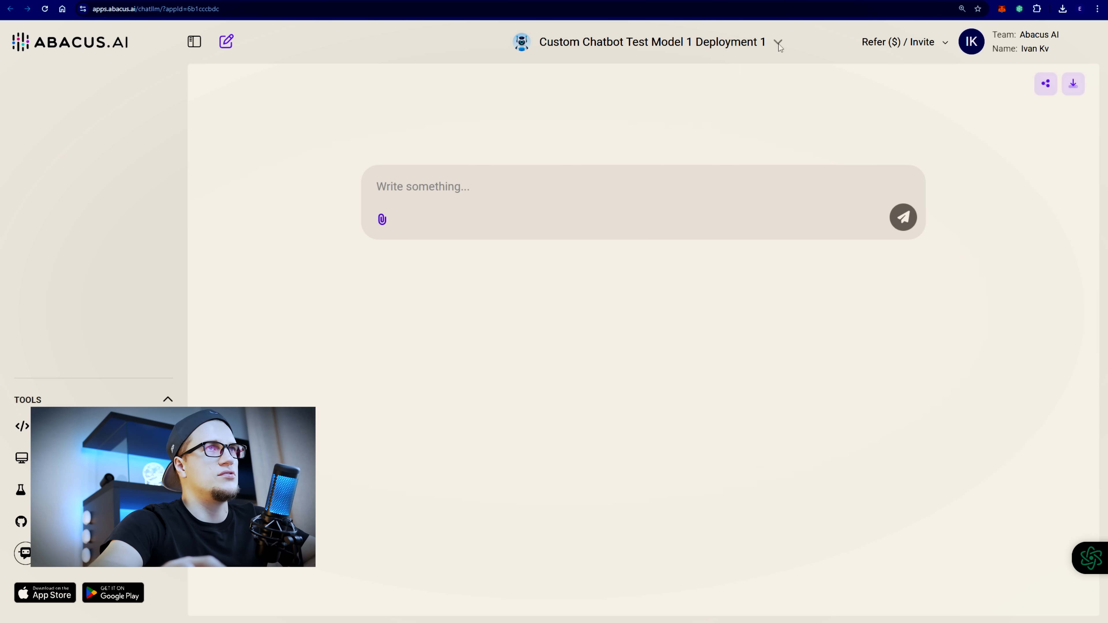
pyautogui.click(778, 43)
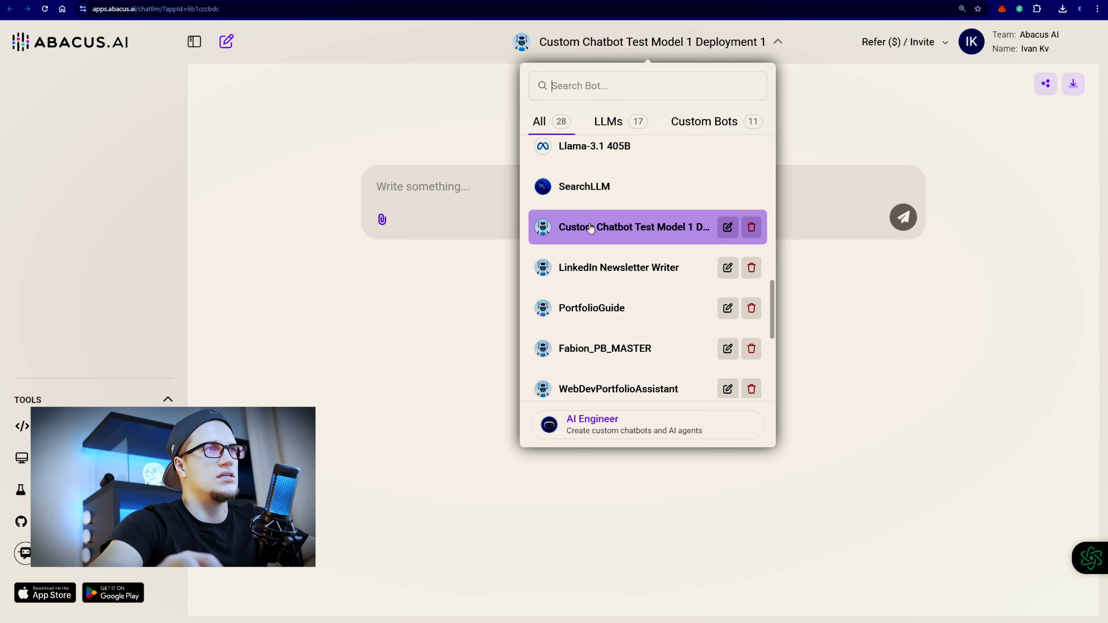
# Step: Ask Custom Chatbot Test Model 1 Deployment 1 'How do chatbots learn?' and read its answer
pyautogui.click(617, 228)
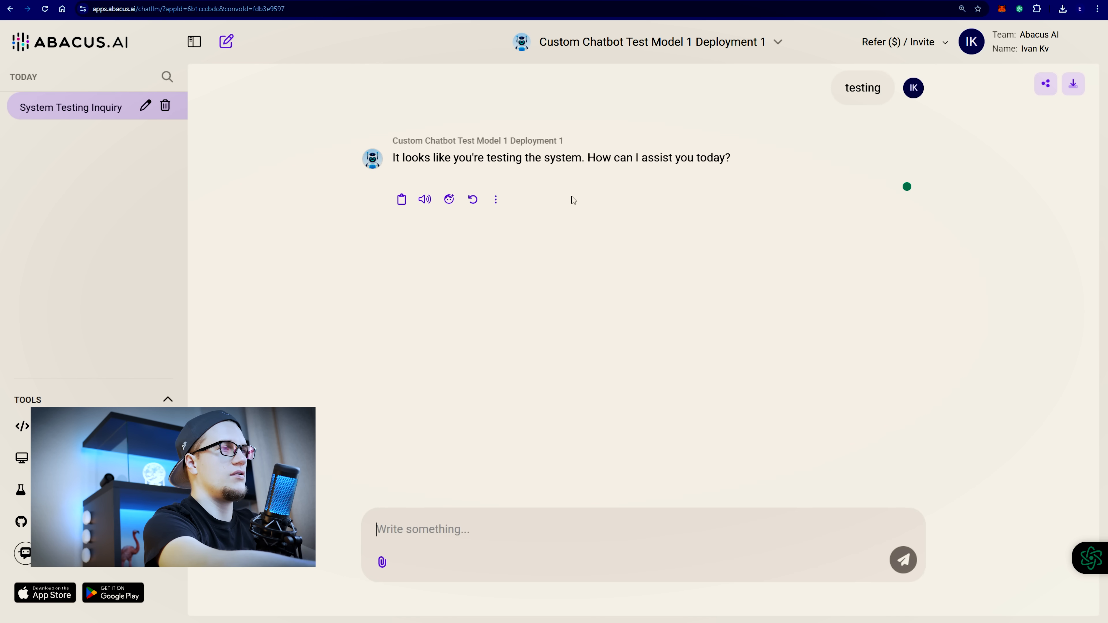
pyautogui.write('How do chatbots learn?')
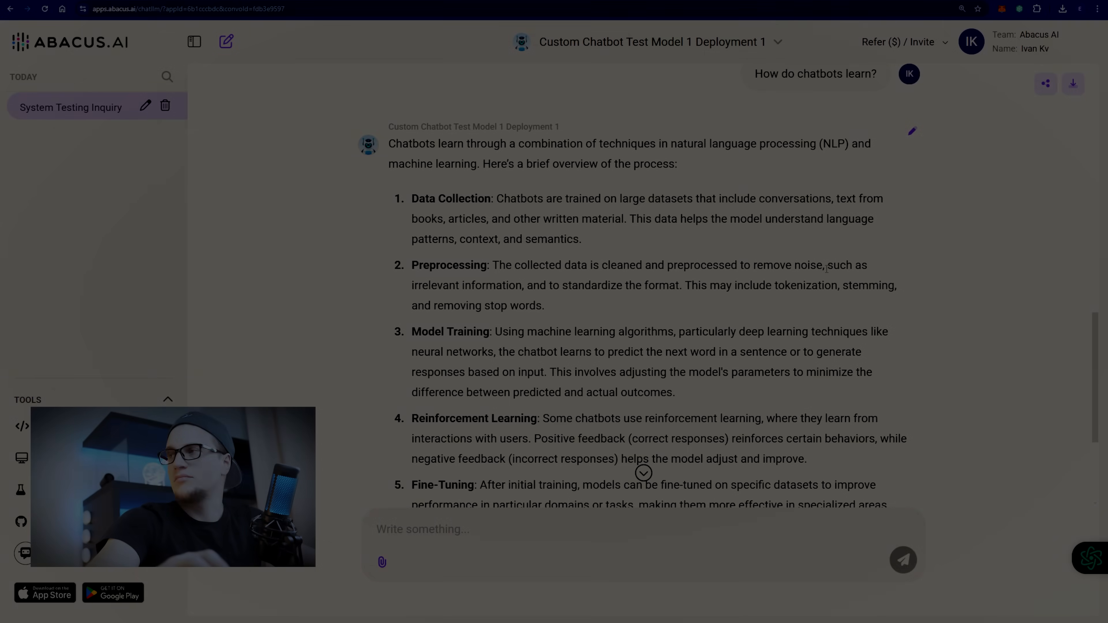
pyautogui.scroll(-3)
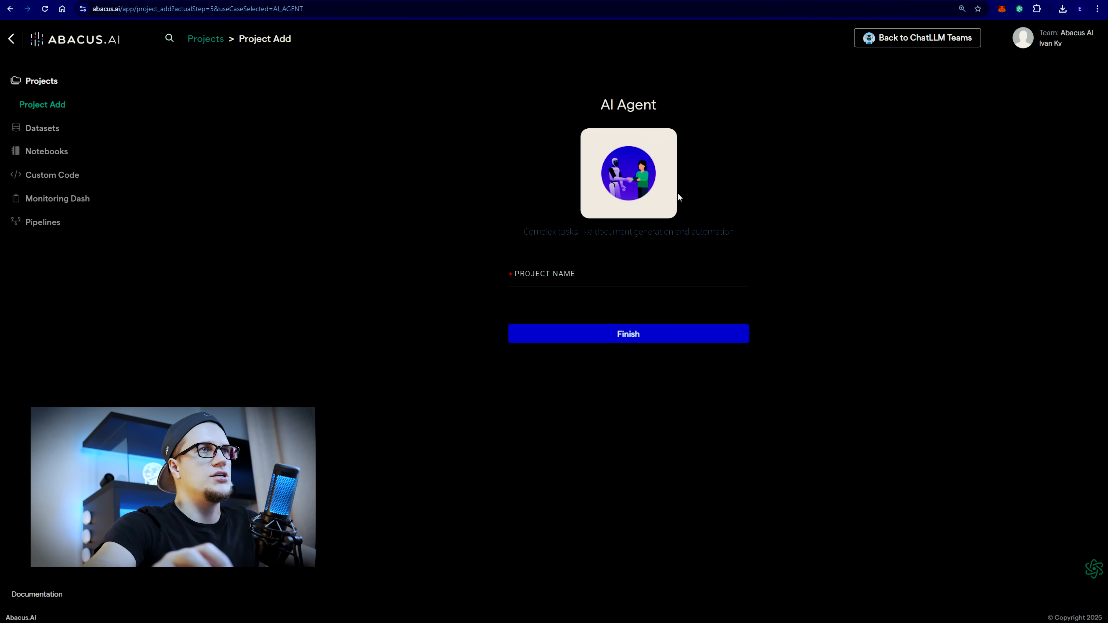
# Step: Create project AI Agent Name 1 with existing dataset Colors_and_numbers attached and start agent creation
pyautogui.write('AI Agent Name 1')
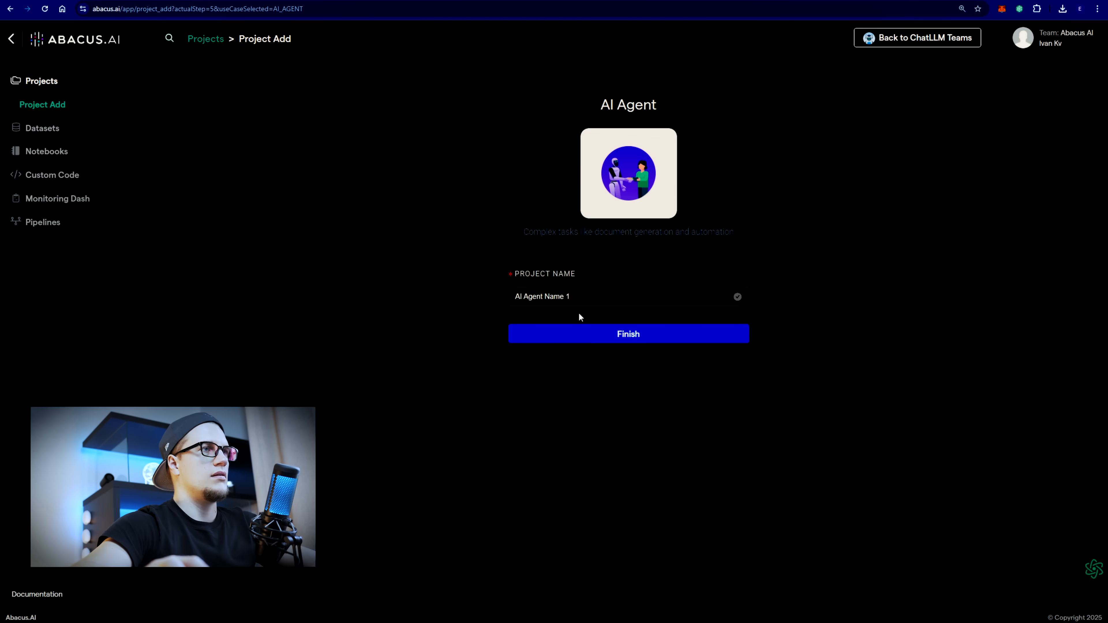
pyautogui.click(629, 334)
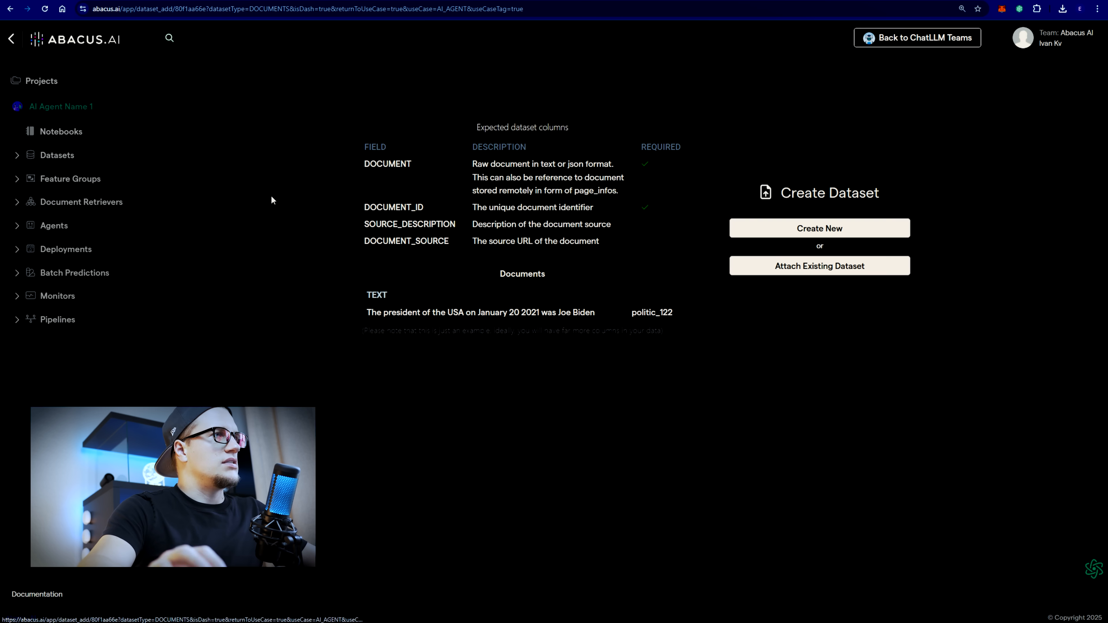
pyautogui.click(820, 265)
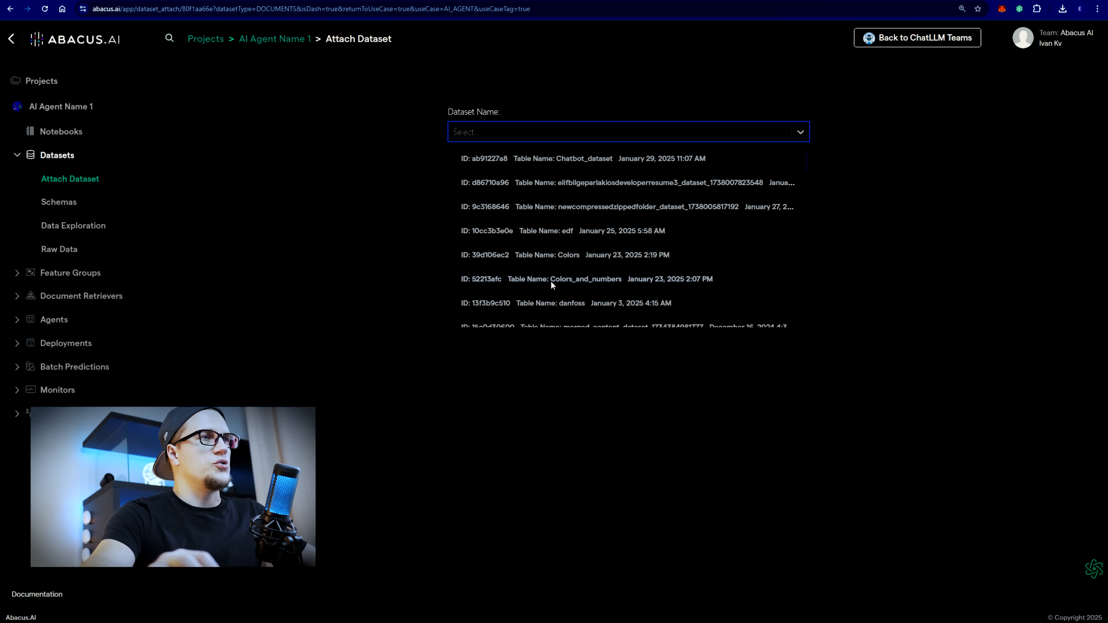
pyautogui.click(554, 279)
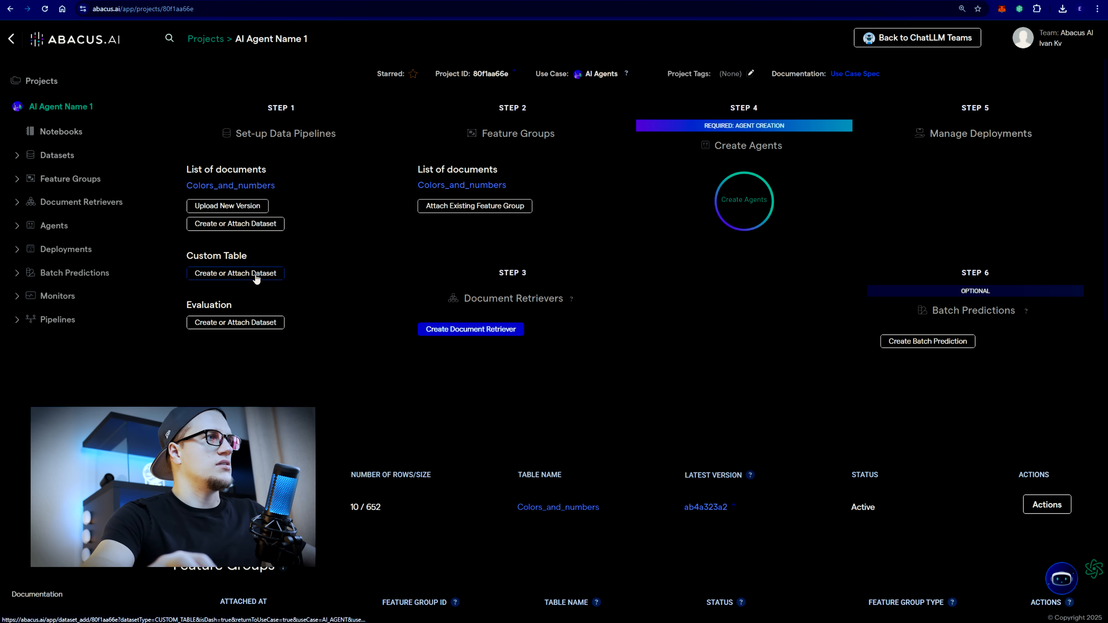
pyautogui.click(235, 274)
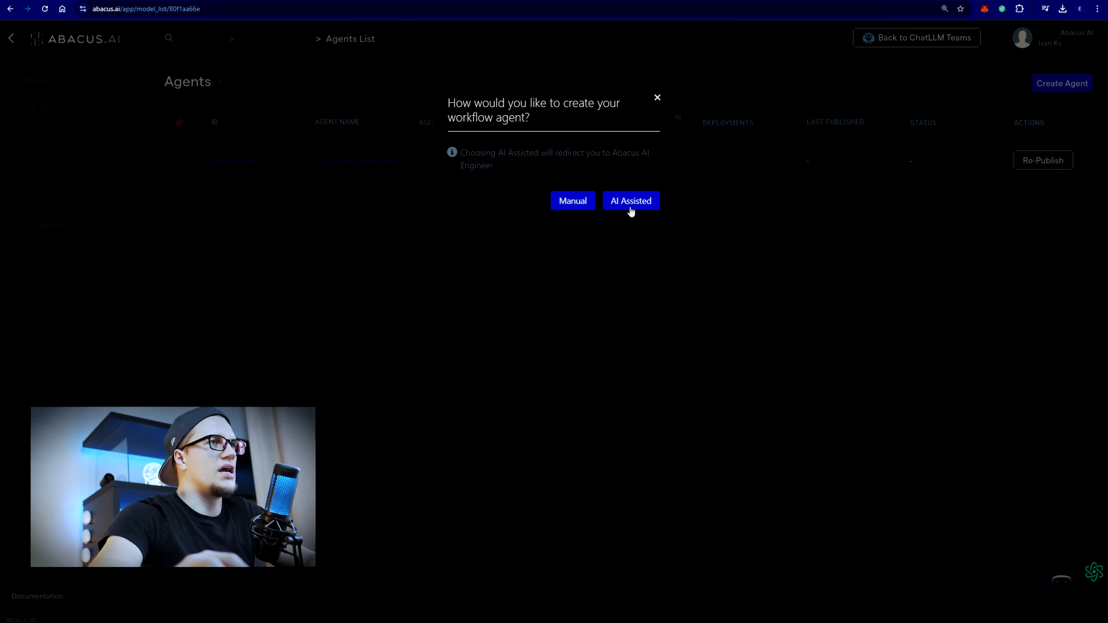
# Step: Choose AI Assisted to build the workflow agent through the AI Engineer setup form
pyautogui.click(632, 200)
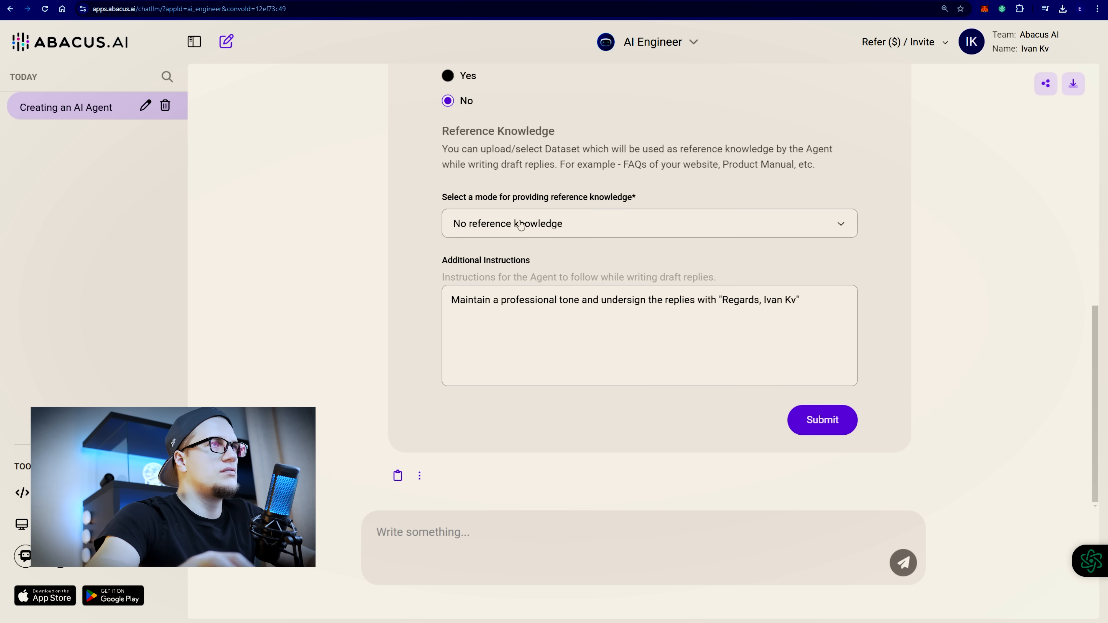
pyautogui.moveTo(536, 206)
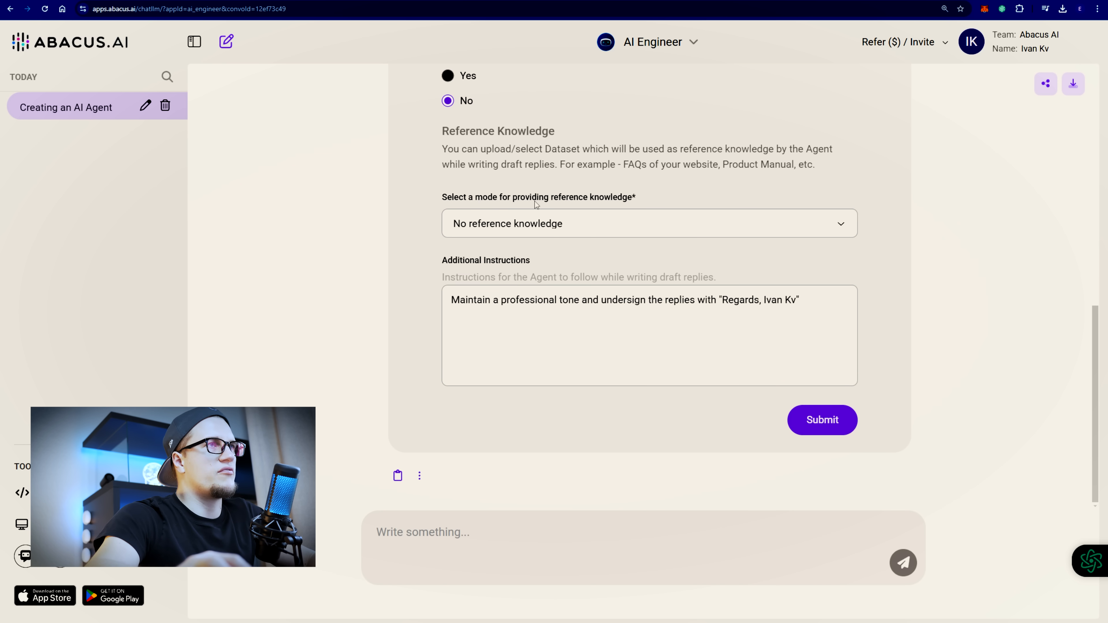
# Step: Use the existing Colors_and_numbers dataset as the agent's reference knowledge
pyautogui.click(648, 224)
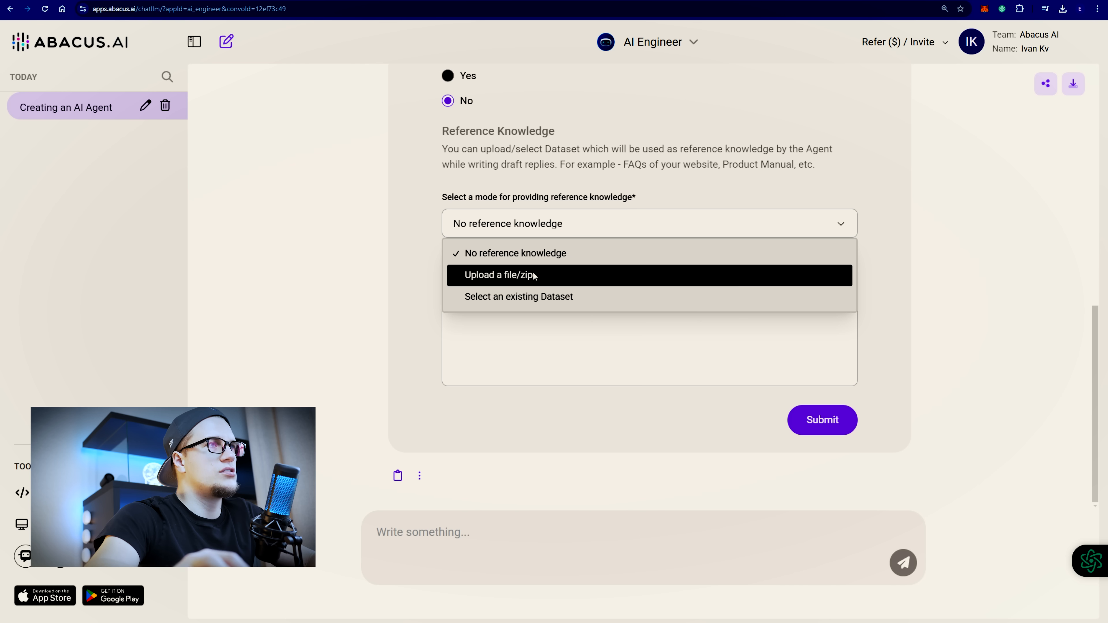
pyautogui.click(520, 296)
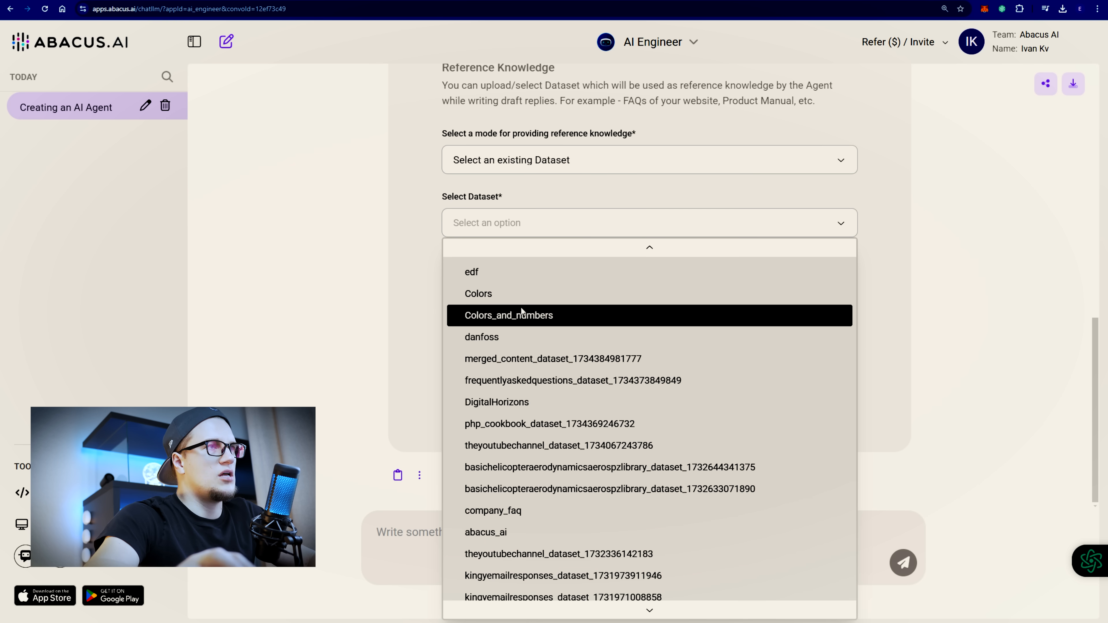
pyautogui.click(509, 315)
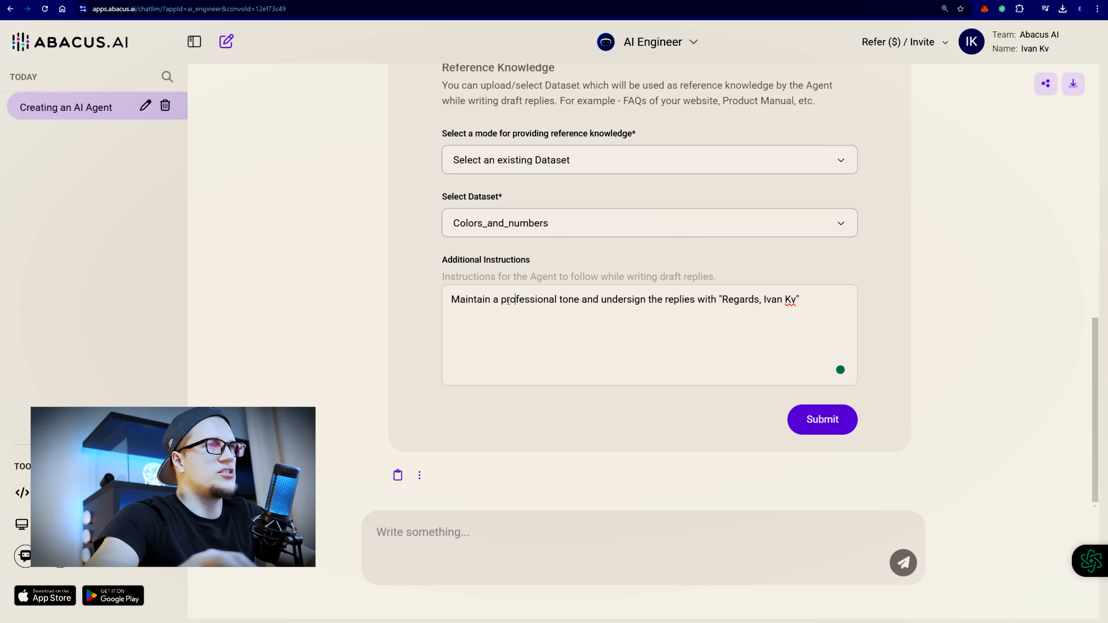
# Step: Change the sign-off to 'Best Regards' and submit the agent setup form
pyautogui.write('Best')
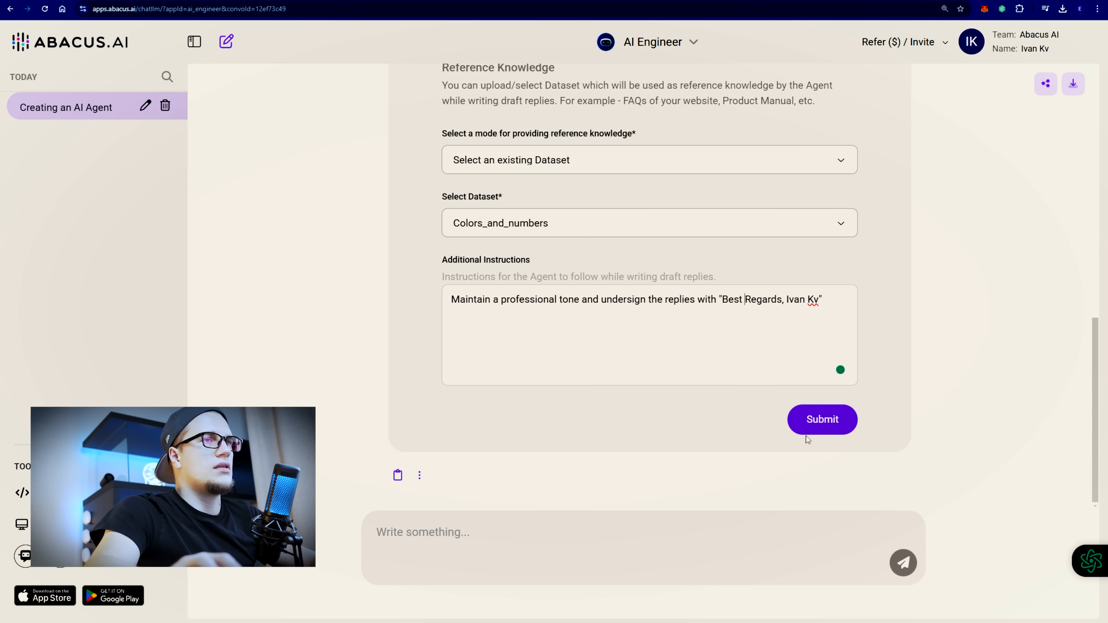
pyautogui.click(823, 420)
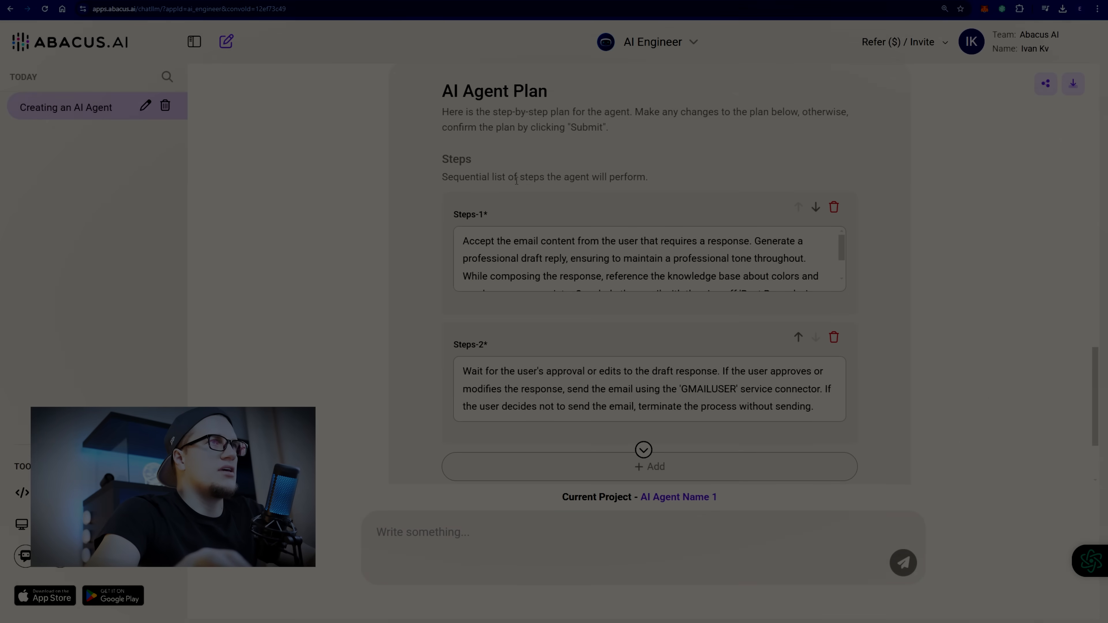
# Step: Review the two-step AI Agent Plan and confirm it to create the Email Assistant Agent
pyautogui.scroll(-3)
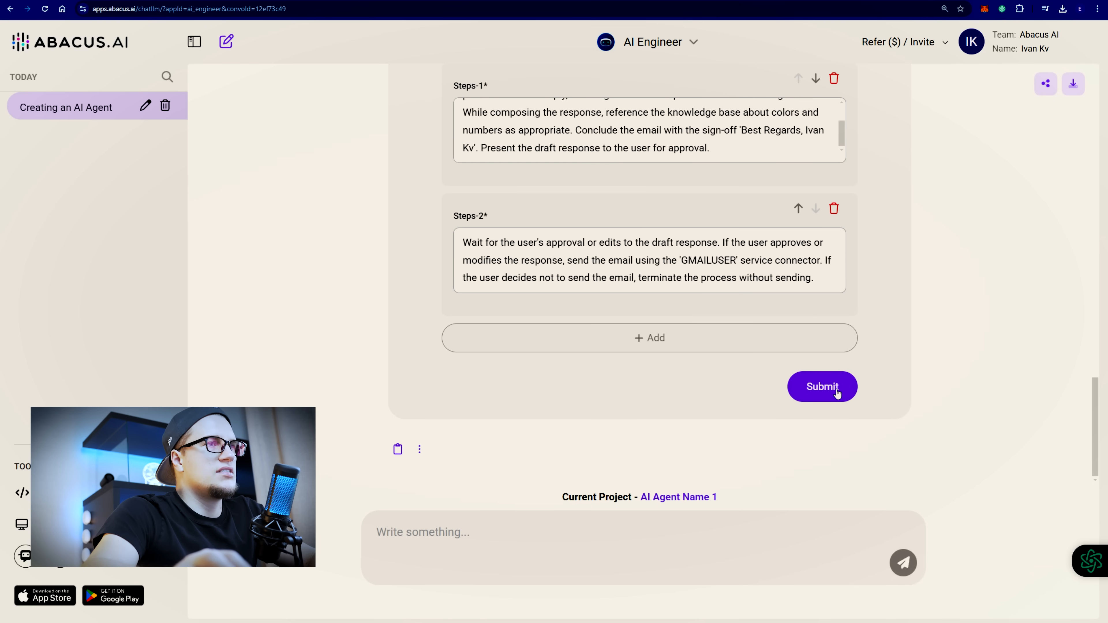
pyautogui.click(822, 386)
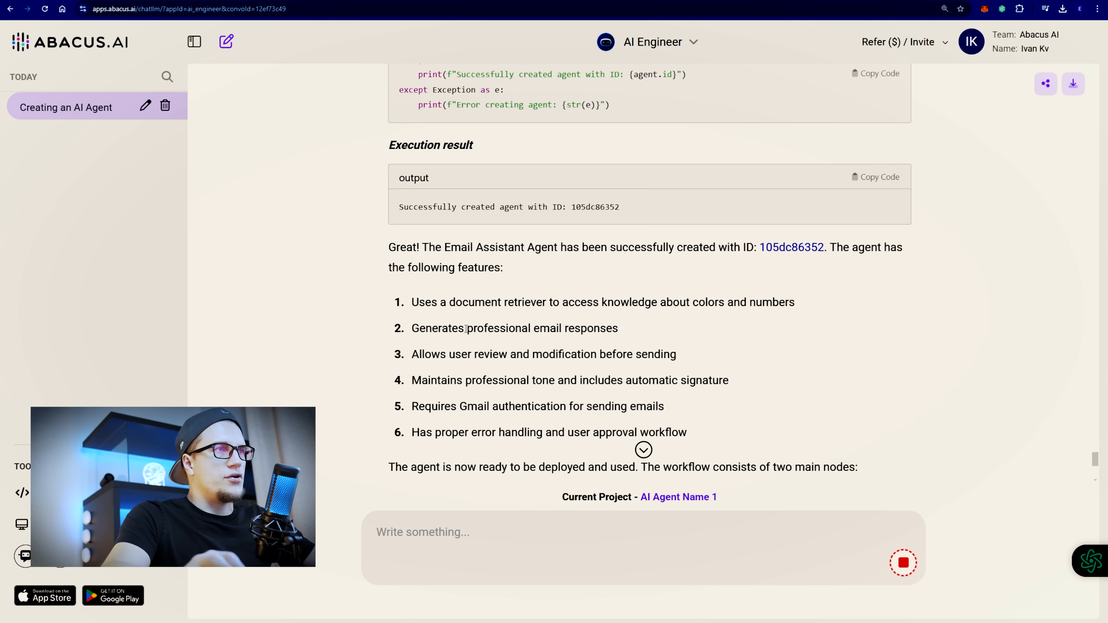
# Step: Scroll through the build success message and the agent's reported feature list
pyautogui.scroll(-3)
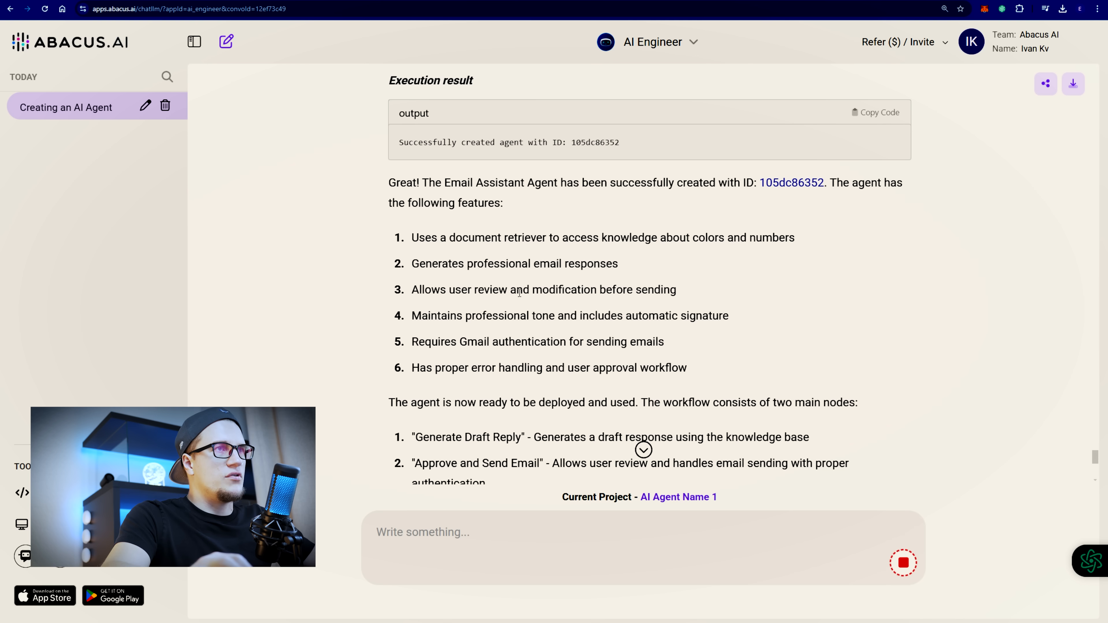
pyautogui.scroll(-3)
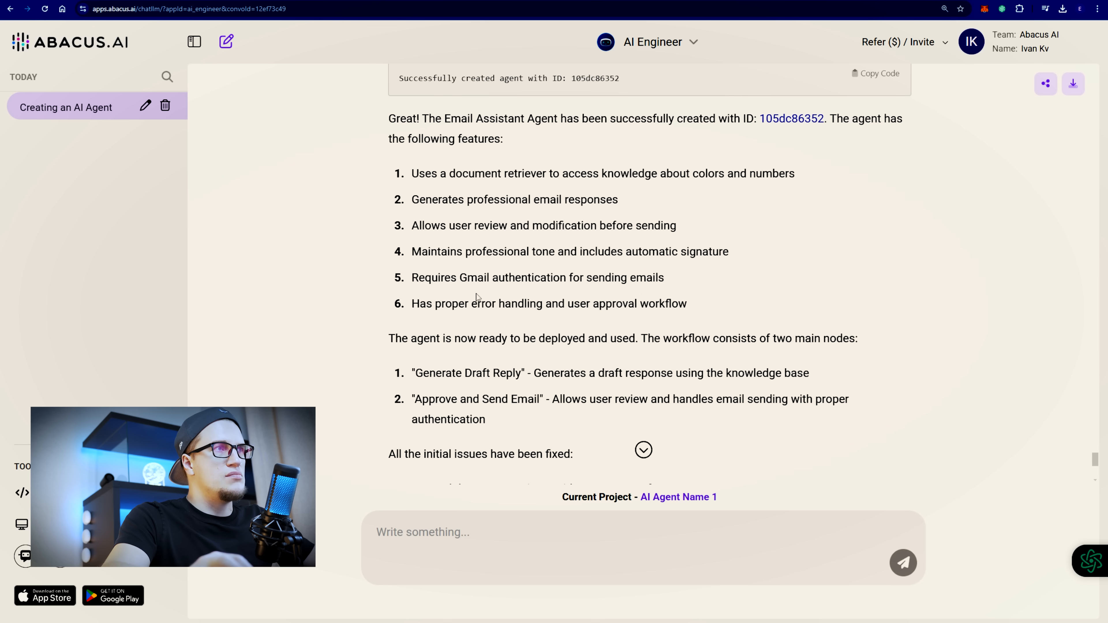
pyautogui.scroll(-3)
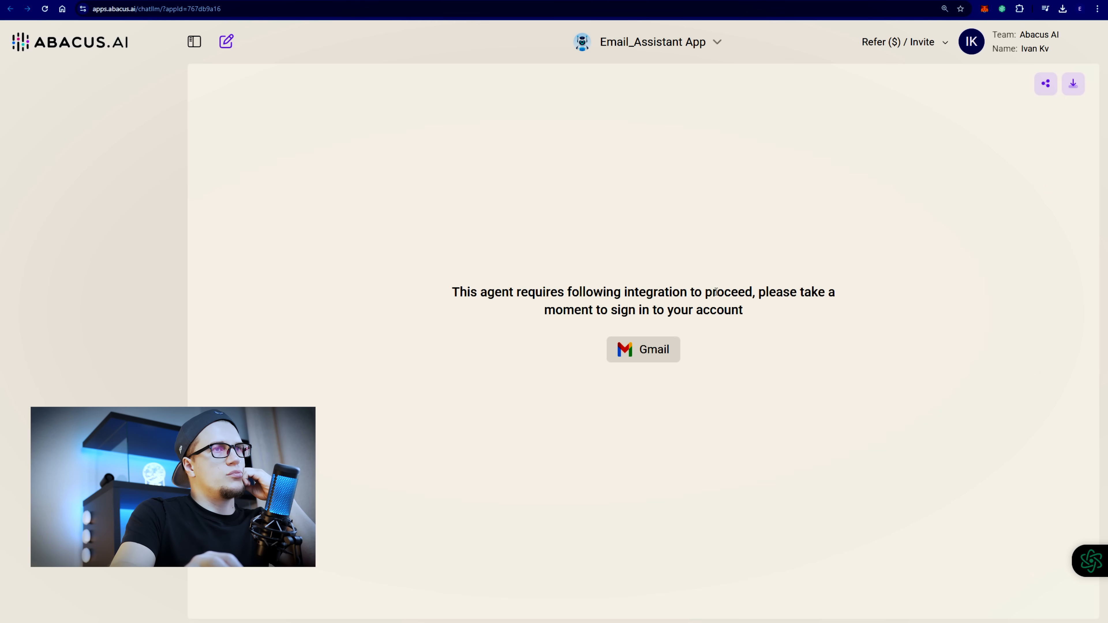
pyautogui.moveTo(673, 345)
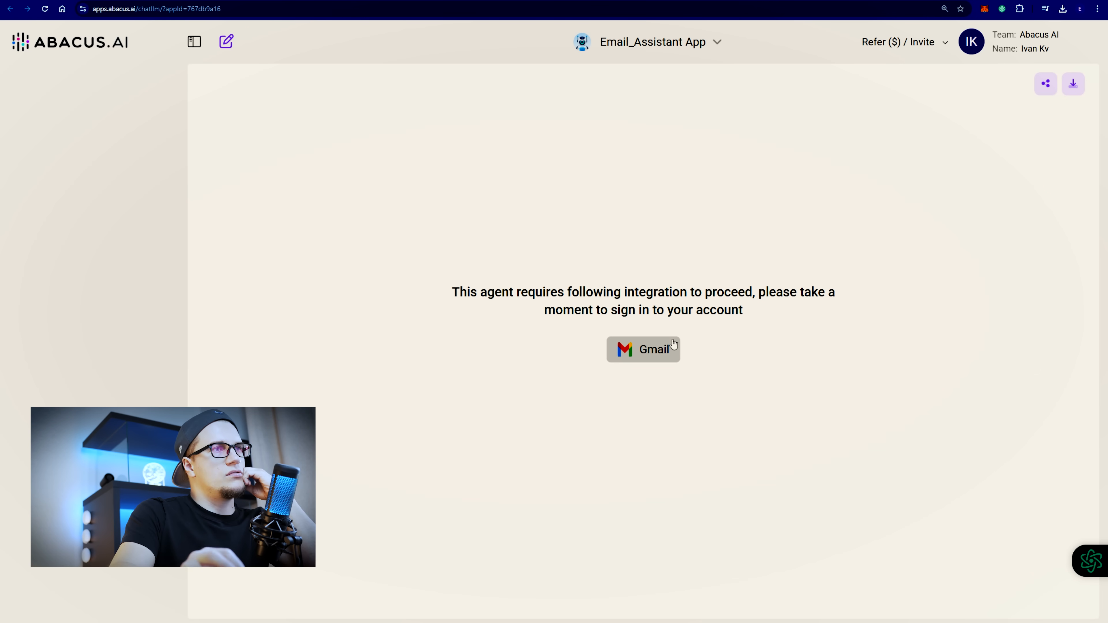
pyautogui.moveTo(722, 369)
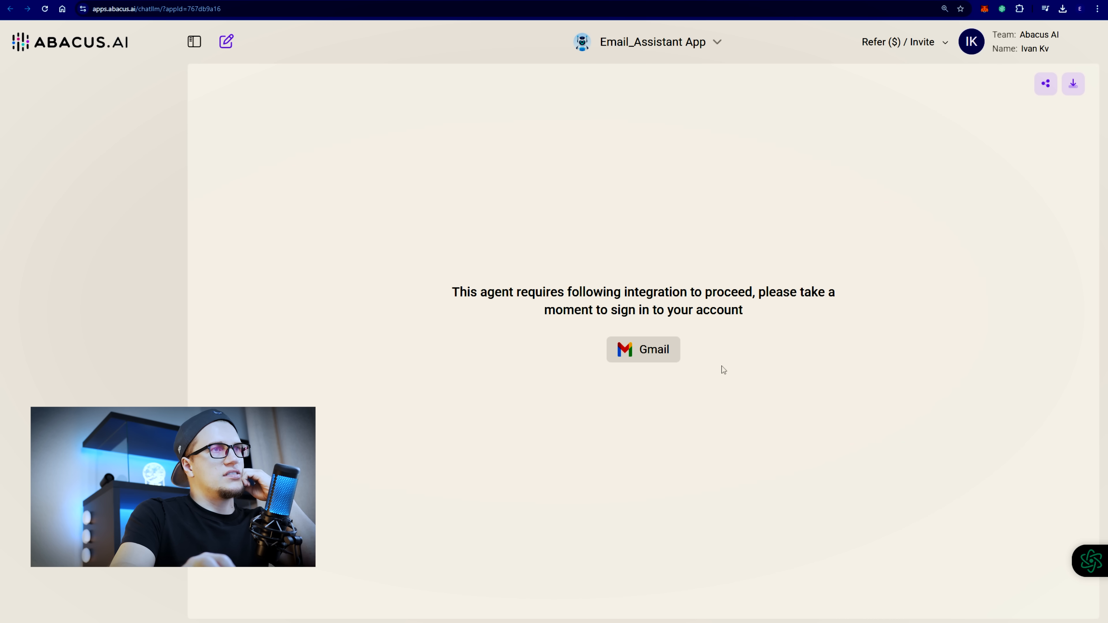
# Step: Connect Gmail, paste the 'Topaz is magic...' email content, and submit it for a drafted reply
pyautogui.click(644, 349)
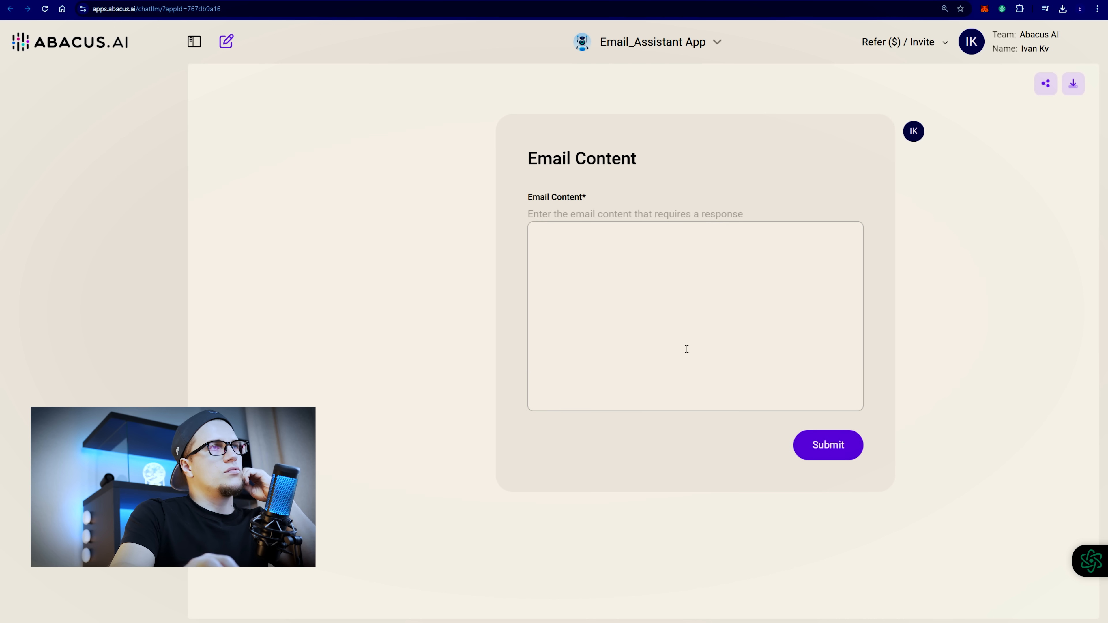
pyautogui.write('Topaz is magic. All photographers have bad days when focus is just that little off and Topaz can save the shot. Something I wish had been around when I first started.')
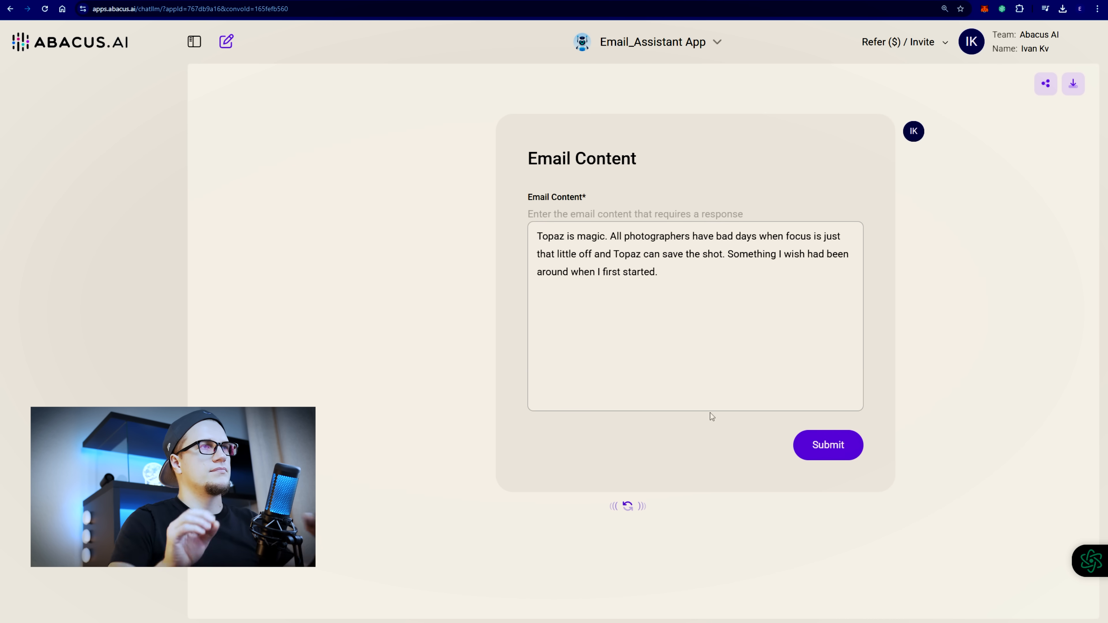
pyautogui.click(828, 445)
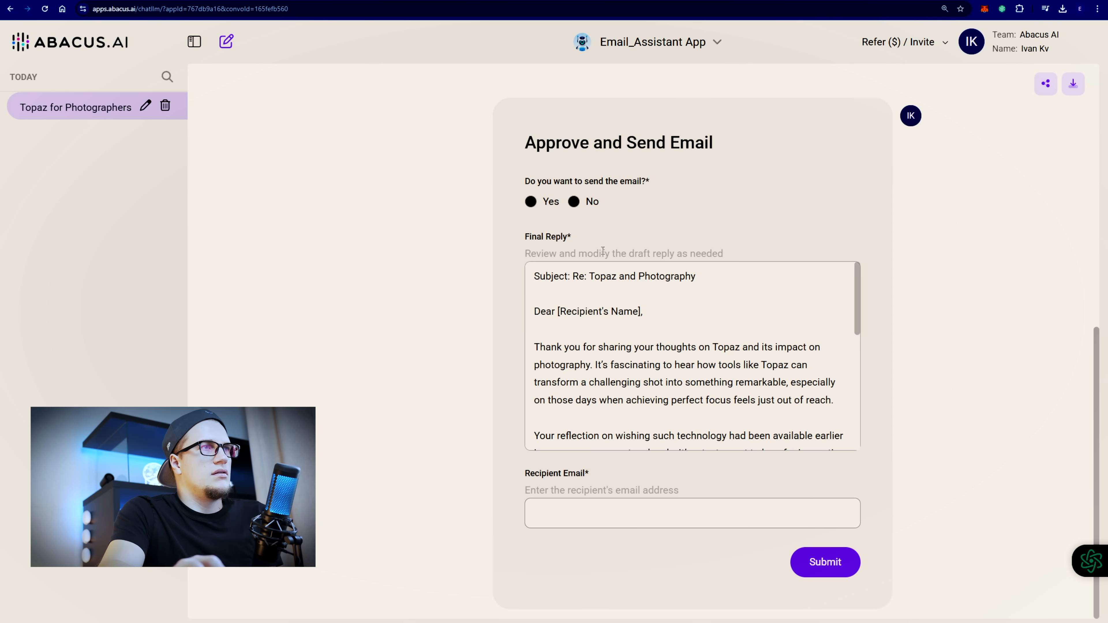
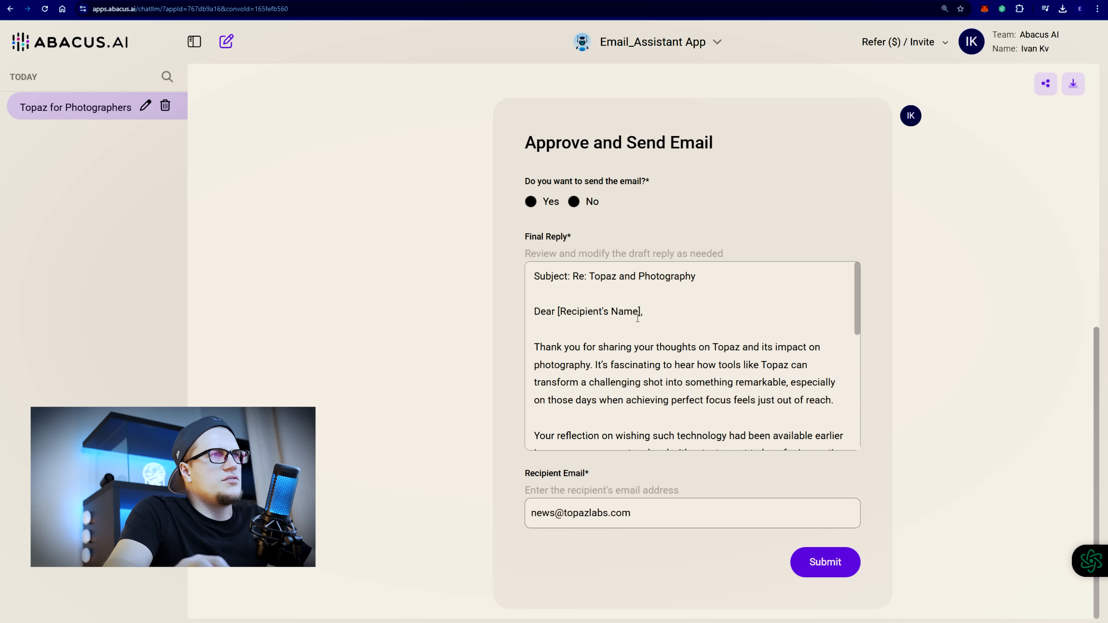
pyautogui.click(825, 562)
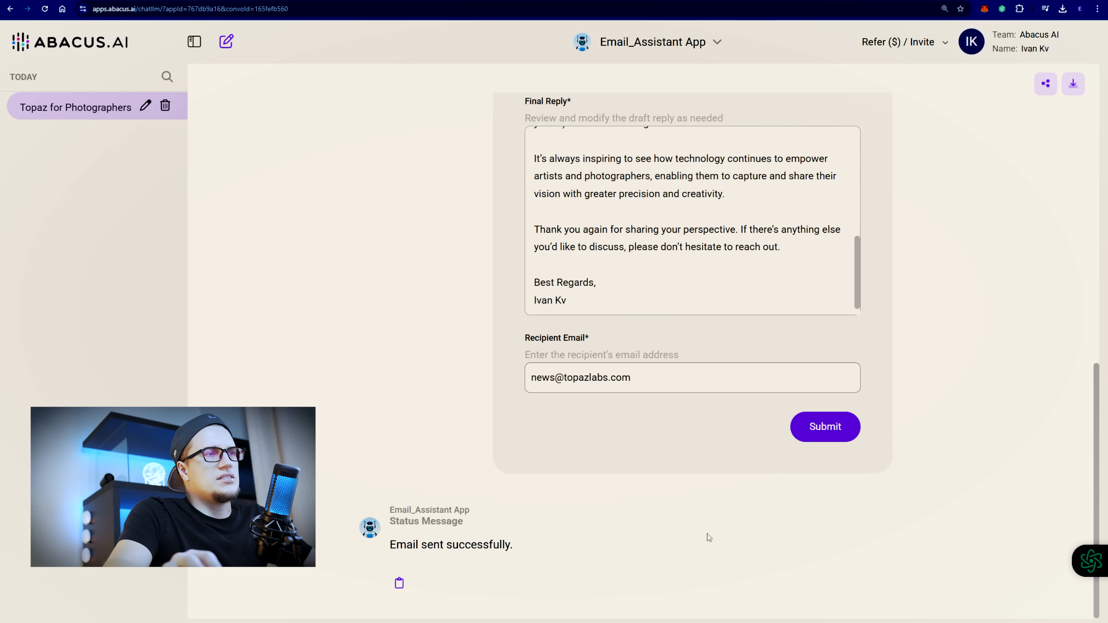